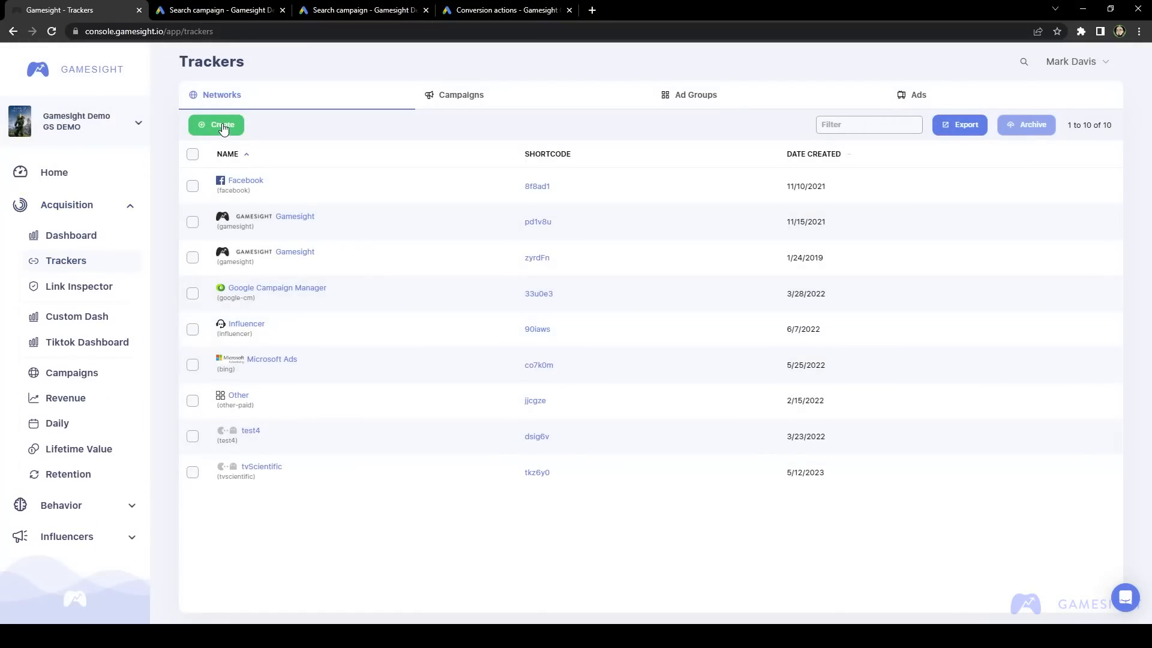
Step: Start a new tracker and choose Google Ads from the All networks list as its network
left_click(214, 124)
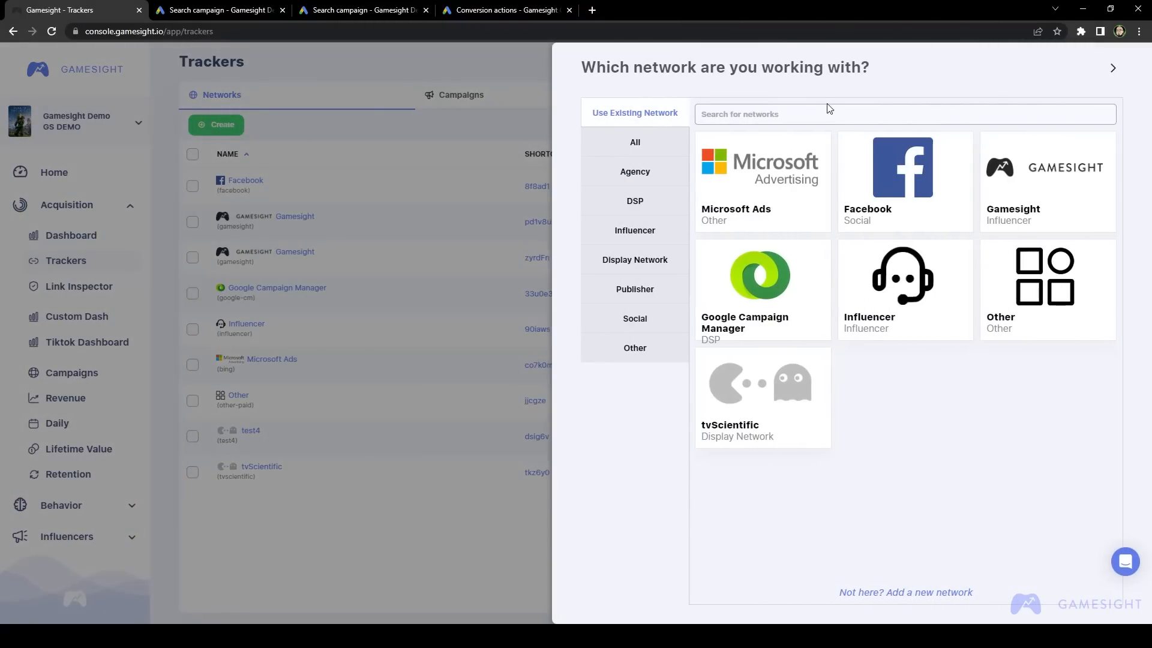
left_click(634, 141)
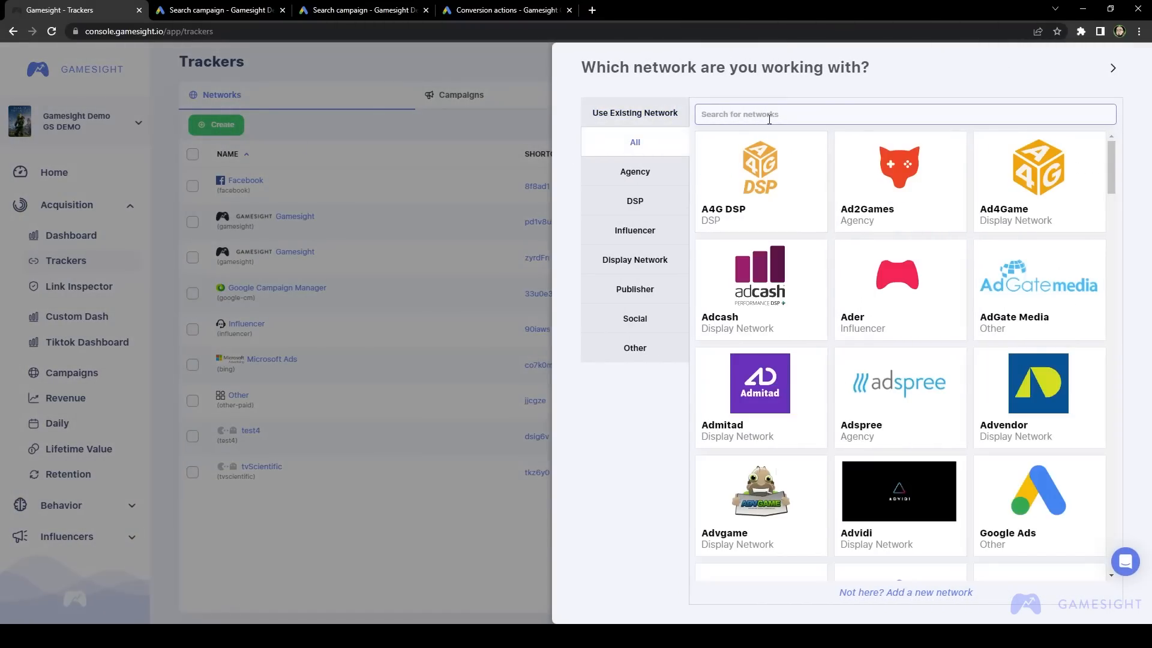
type("Google Ads")
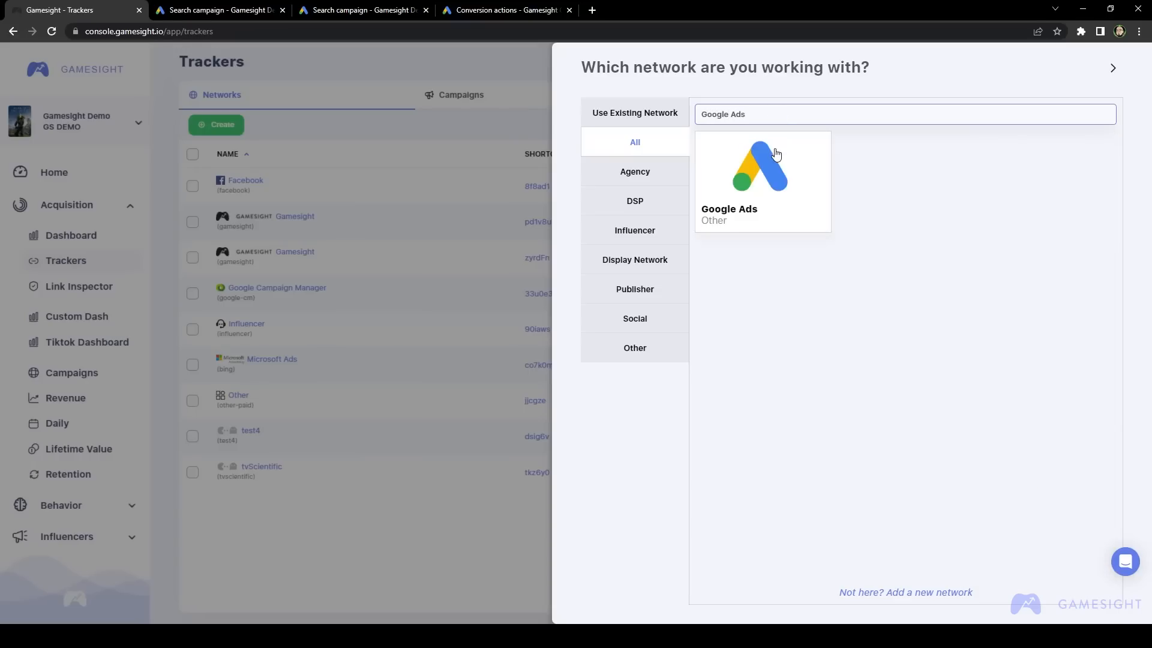
left_click(761, 181)
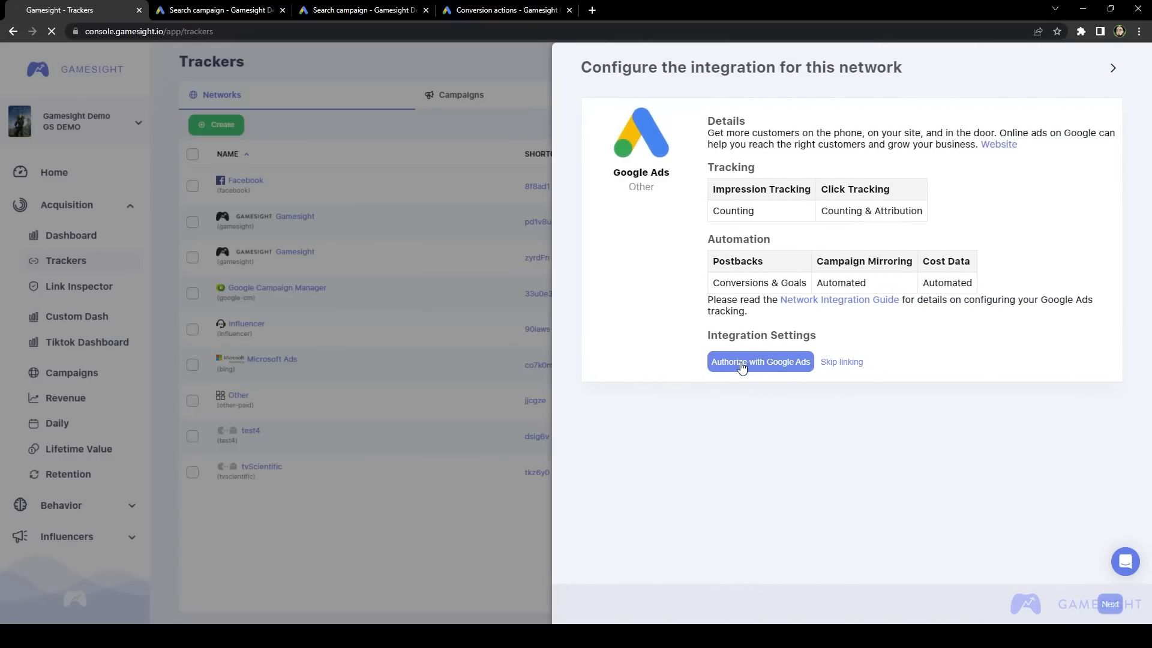
Step: Authorize with Google Ads and allow Gamesight to manage the Google Ads account
left_click(759, 361)
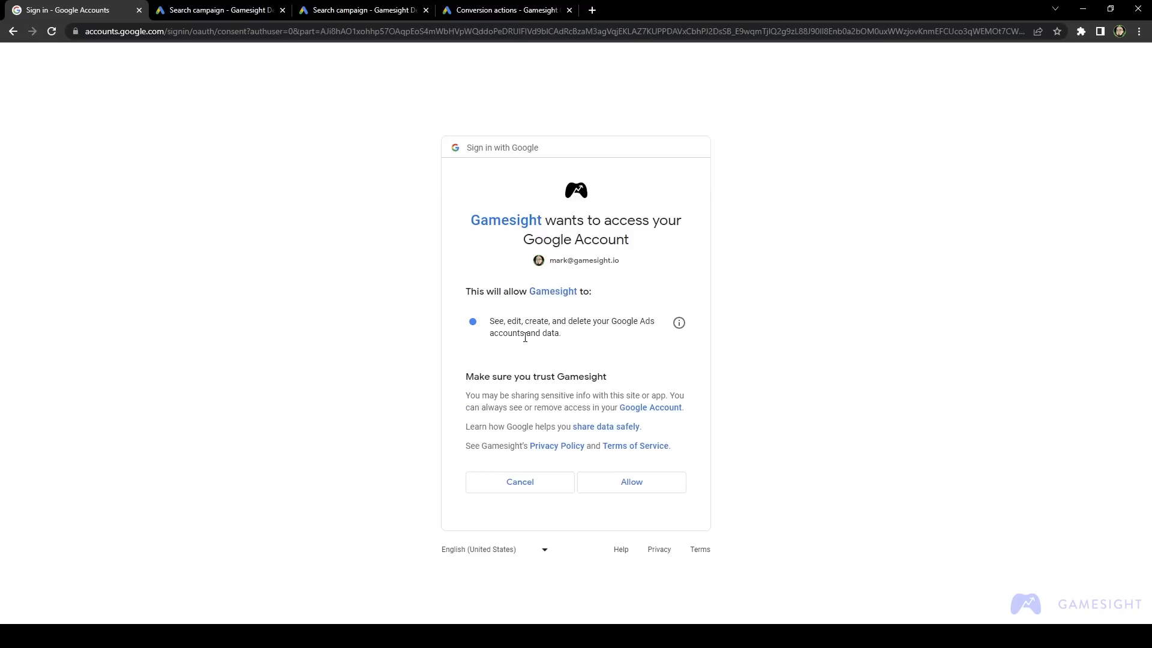
mouse_move(603, 456)
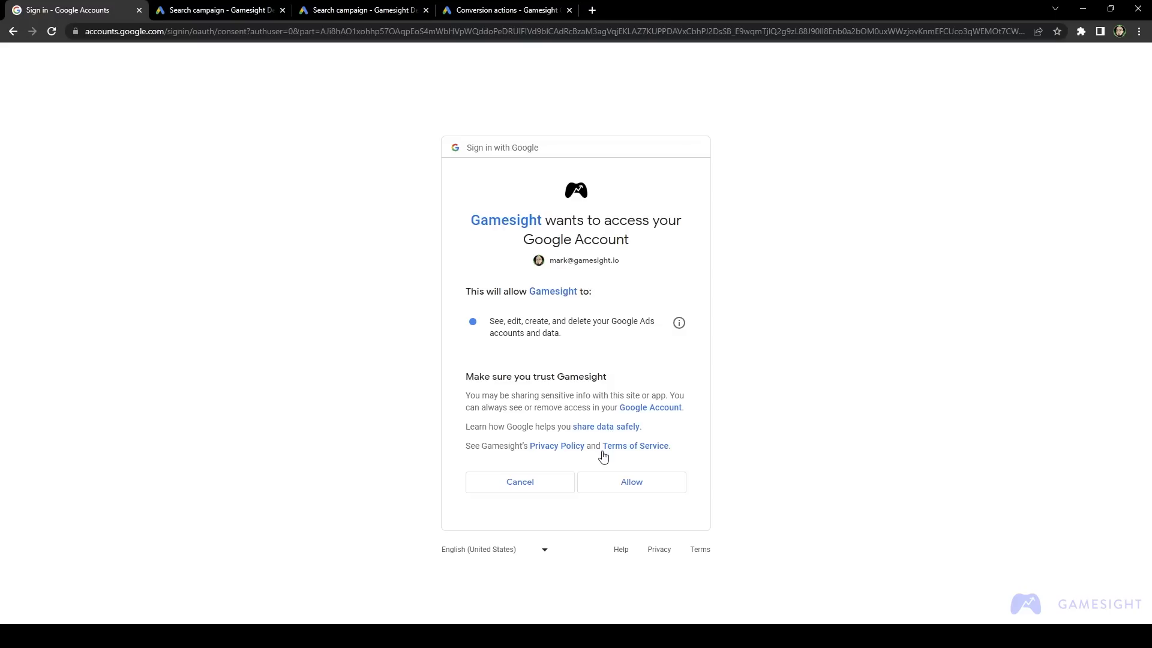
left_click(630, 482)
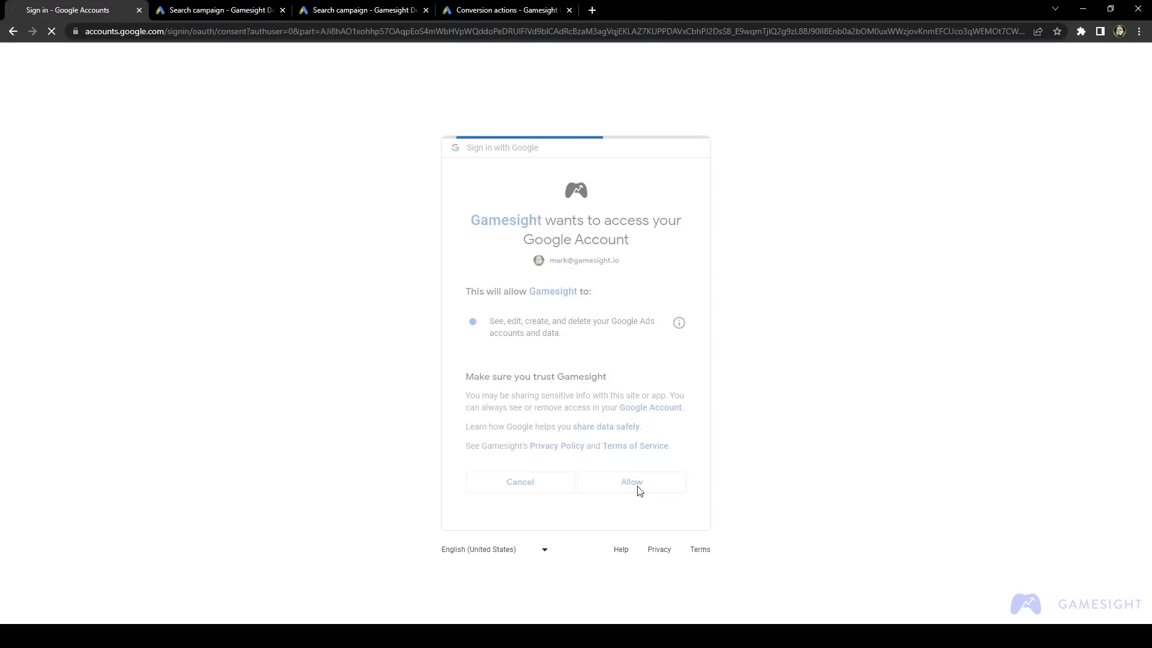
left_click(630, 482)
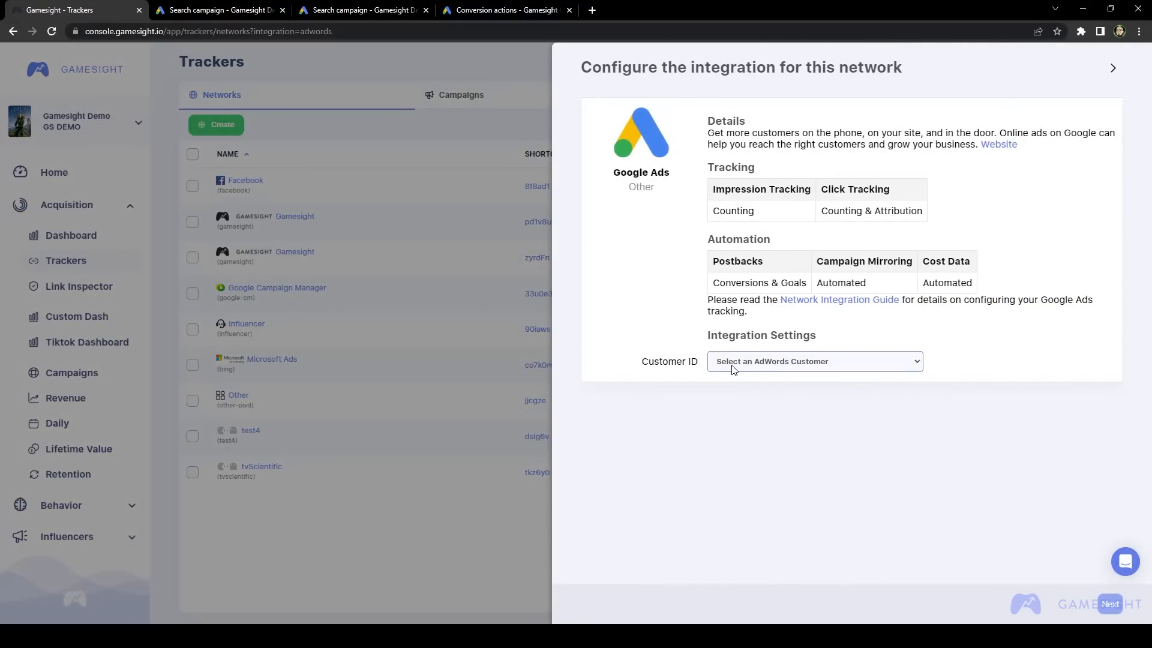
mouse_move(751, 390)
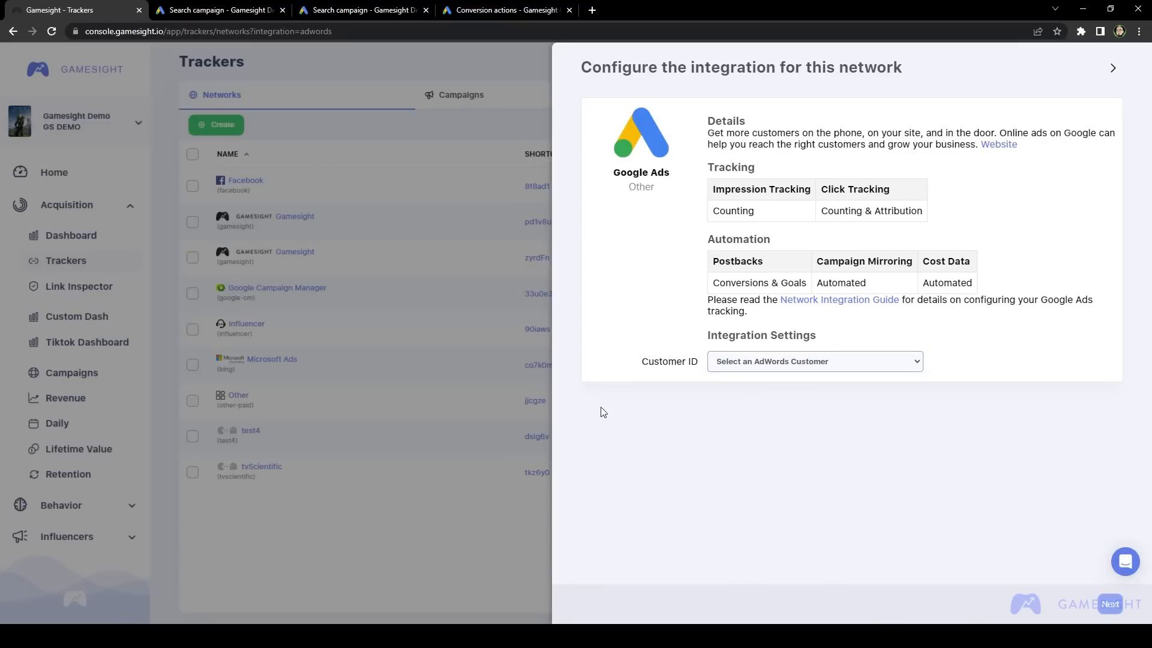
mouse_move(668, 393)
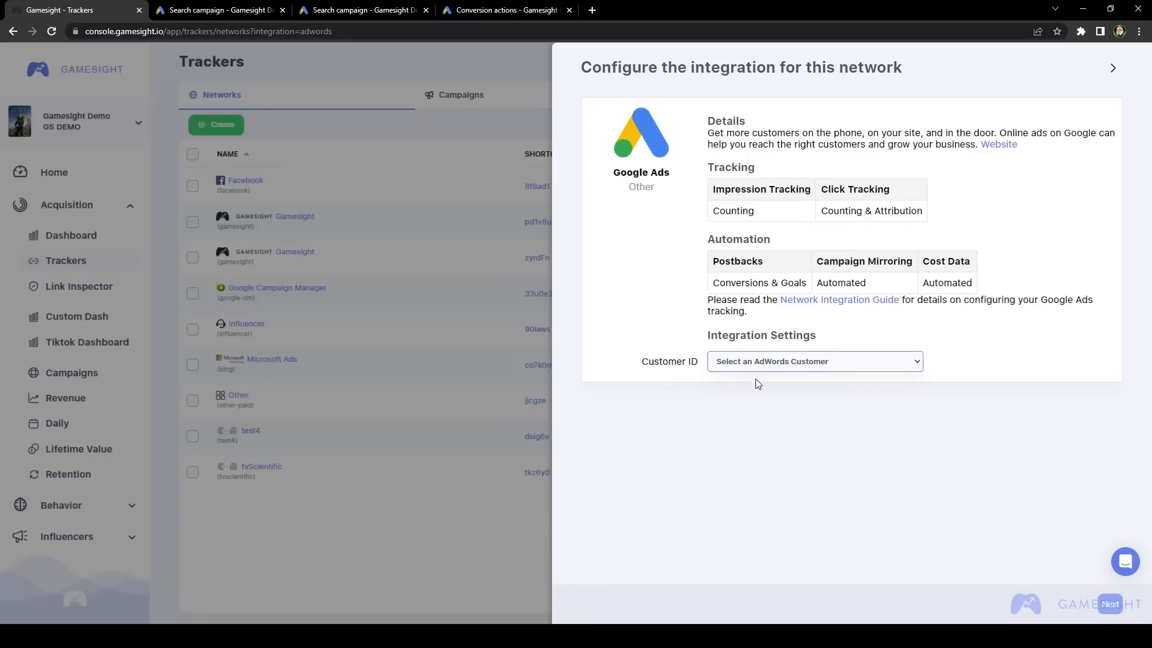
left_click(814, 361)
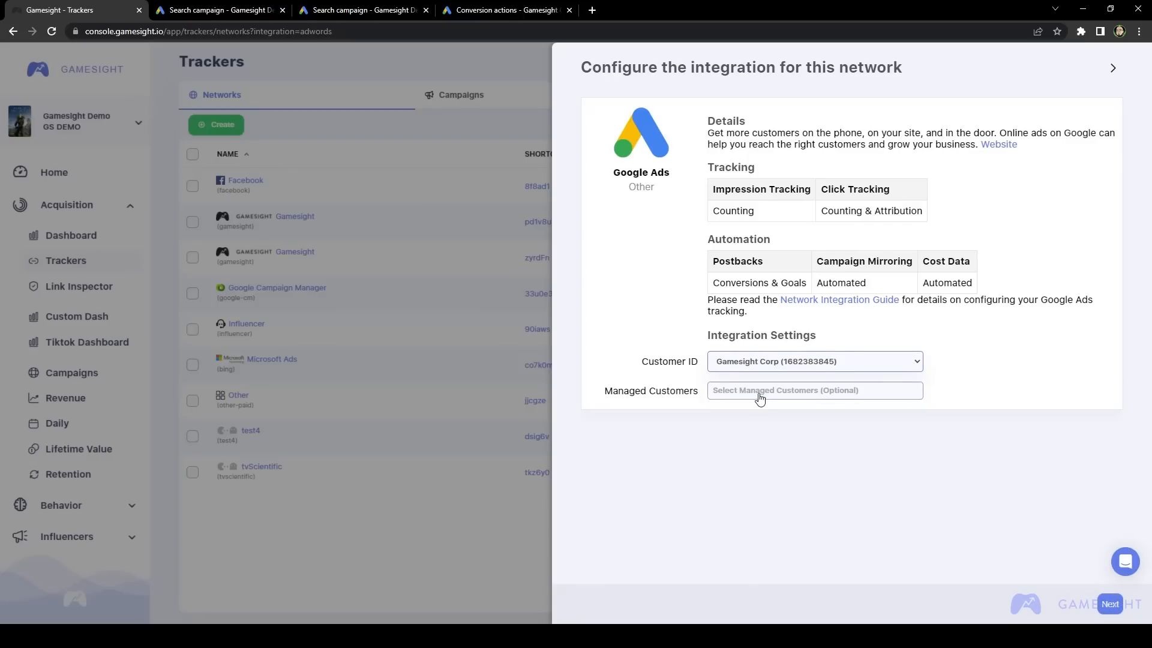
left_click(813, 390)
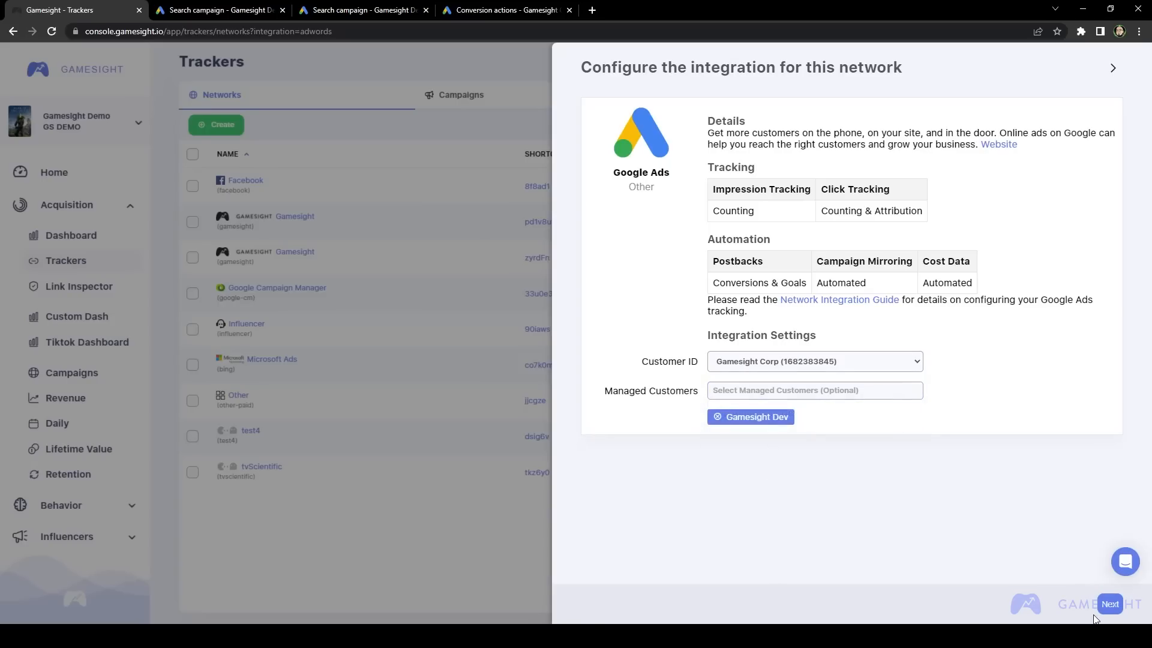
left_click(1110, 604)
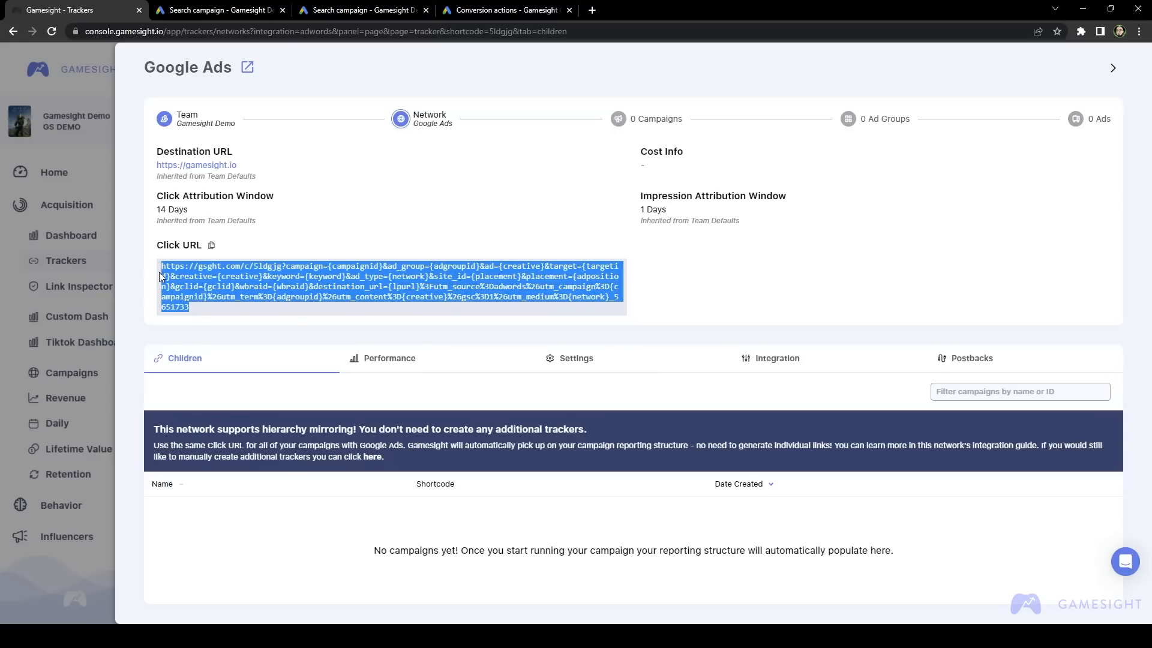
mouse_move(153, 284)
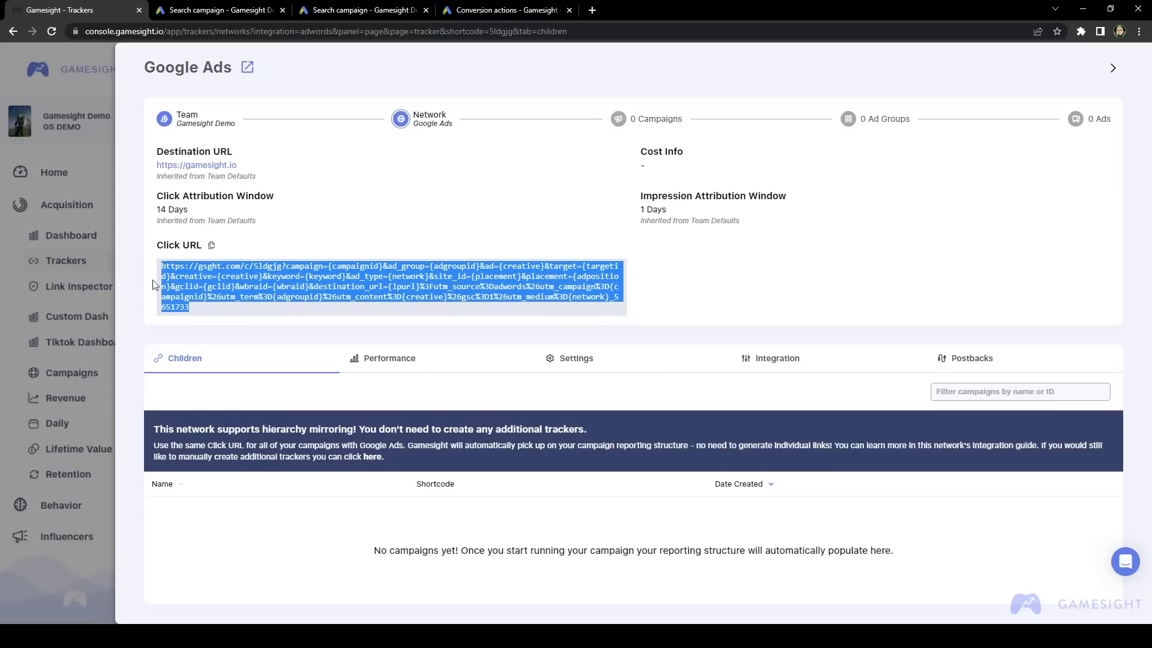
mouse_move(45, 357)
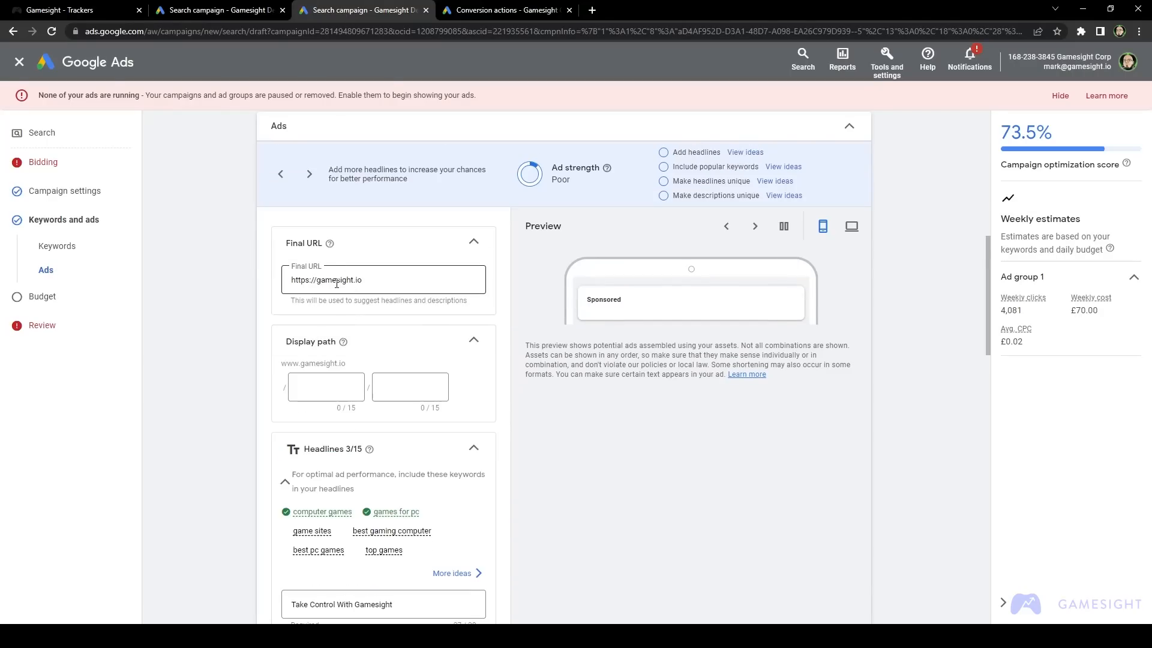
mouse_move(185, 245)
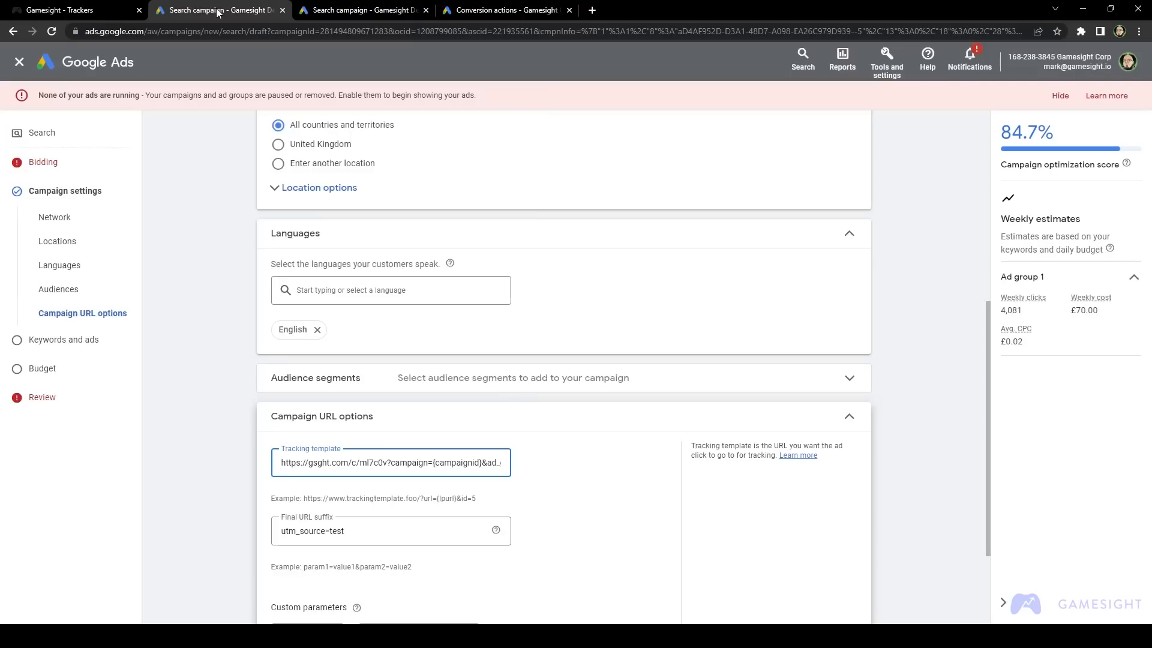
scroll("down", 3)
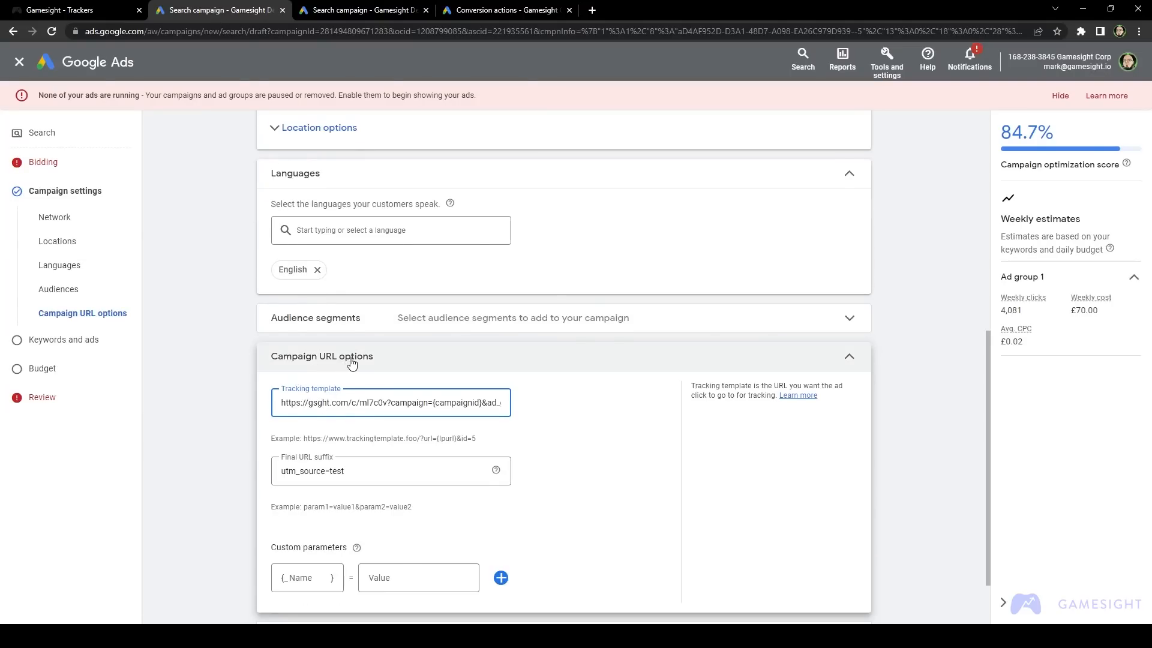
triple_click(390, 402)
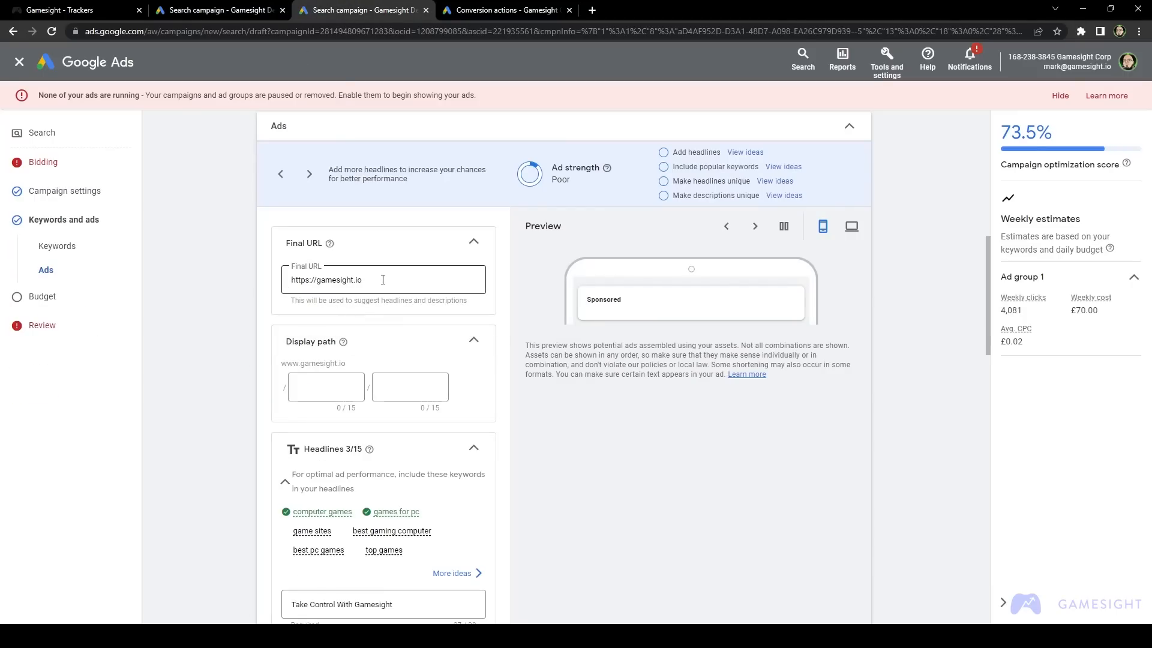
triple_click(327, 279)
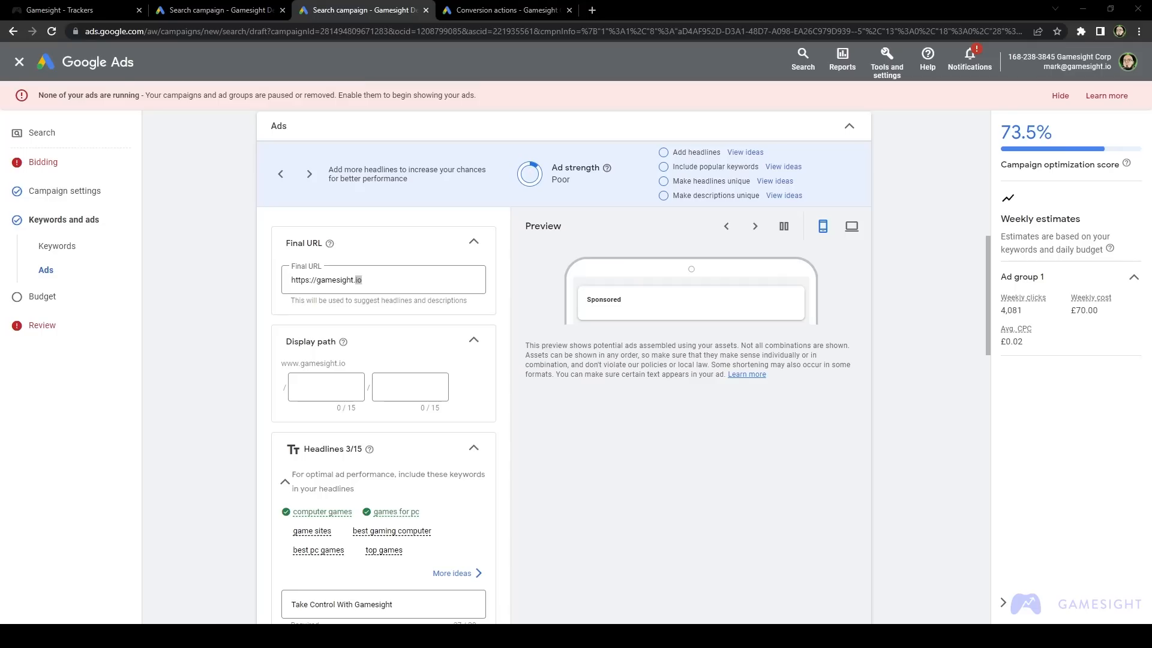
left_click(70, 10)
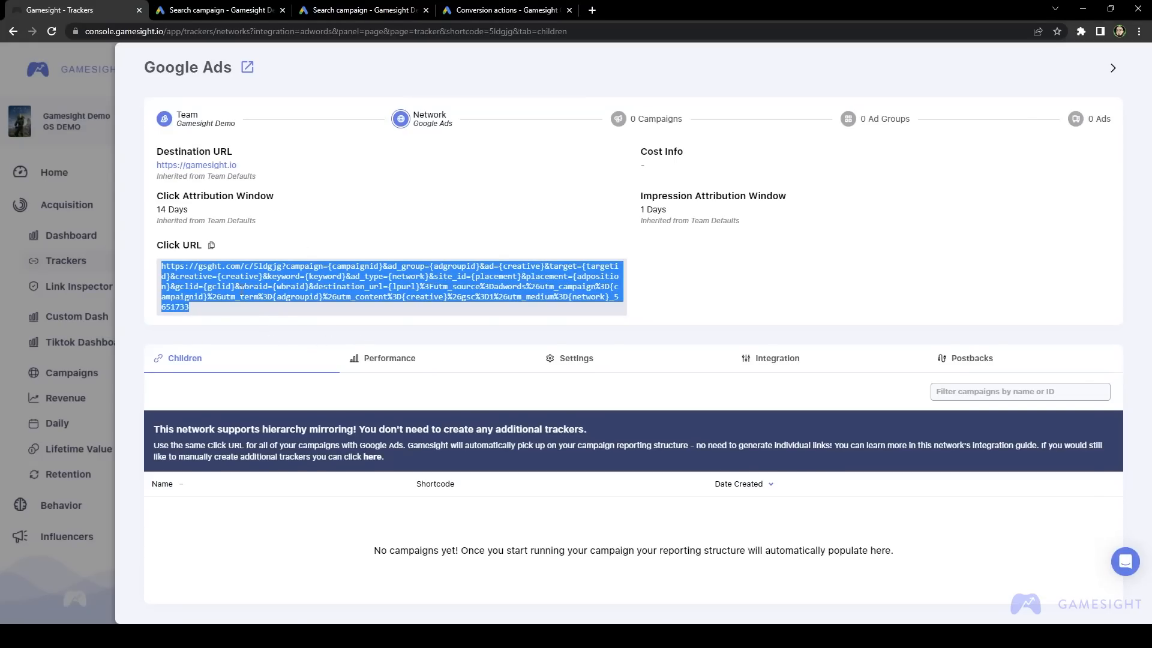
Step: Add a Purchase-triggered Google Ads postback, then move to the Google Ads Conversions page
left_click(360, 10)
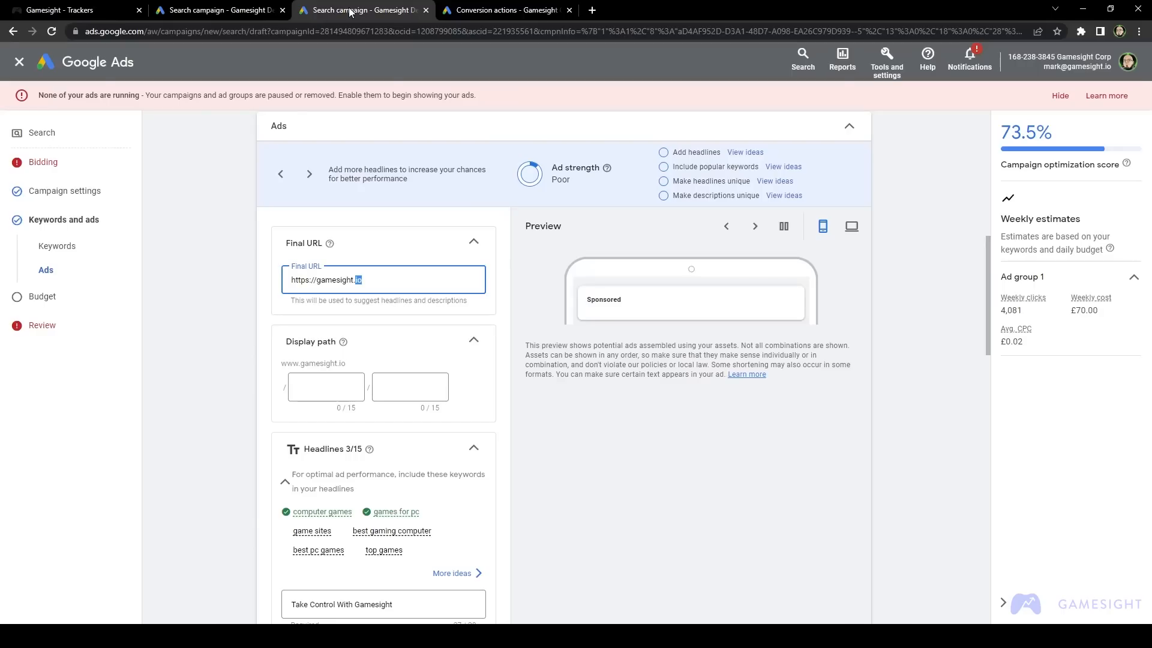
mouse_move(360, 263)
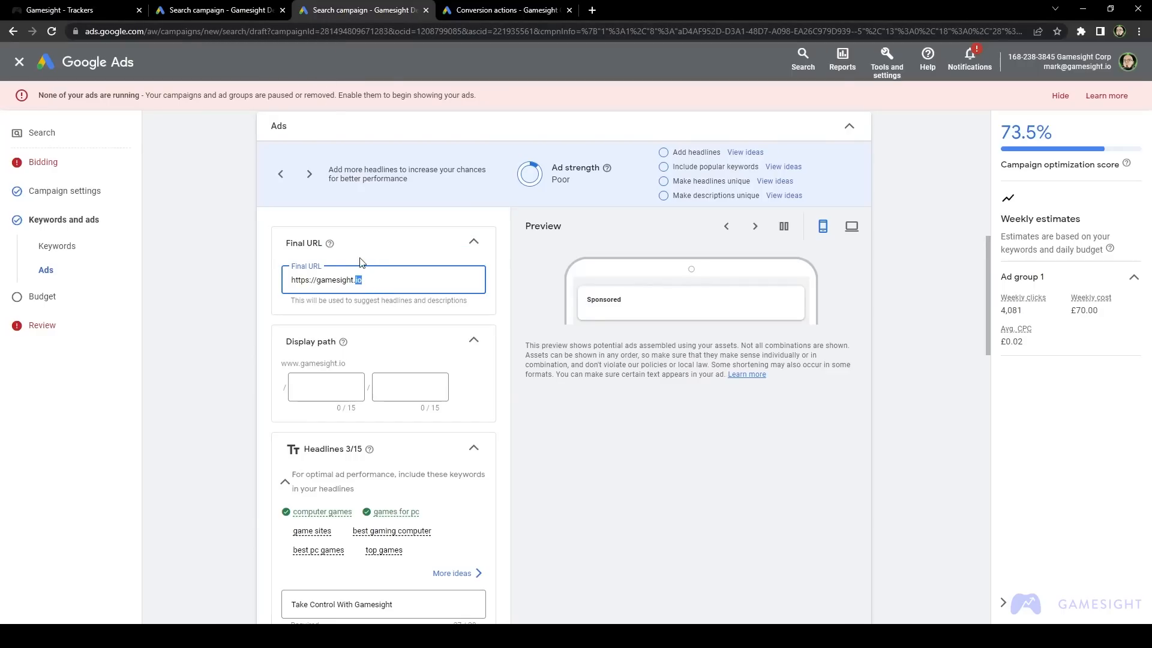
left_click(73, 10)
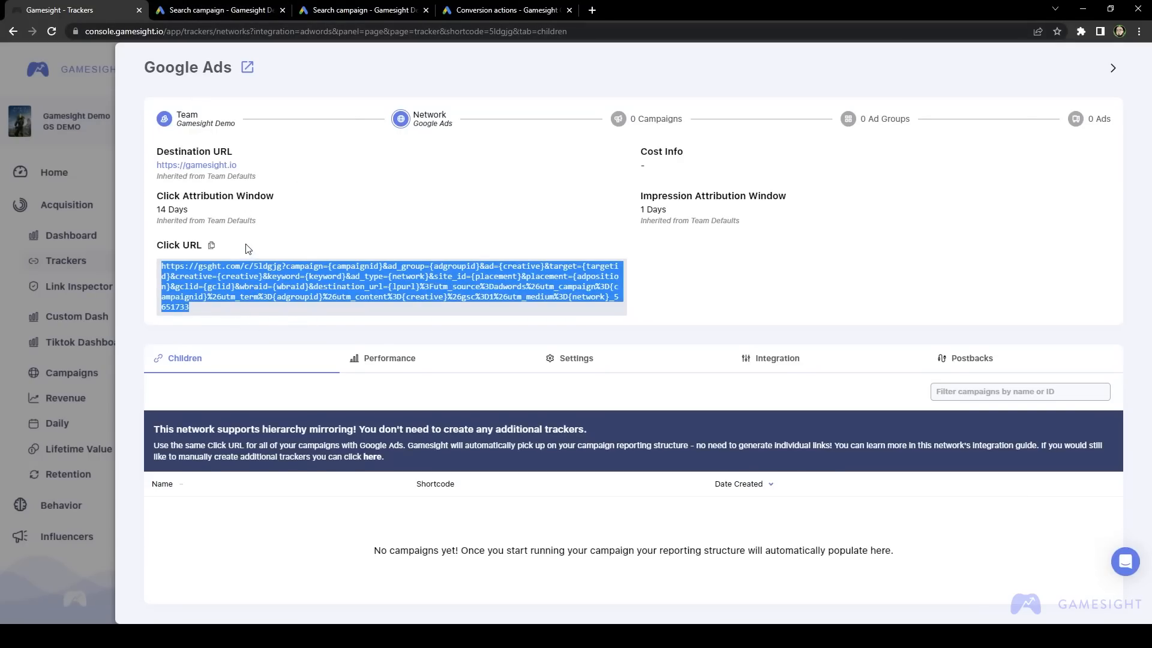
left_click(217, 10)
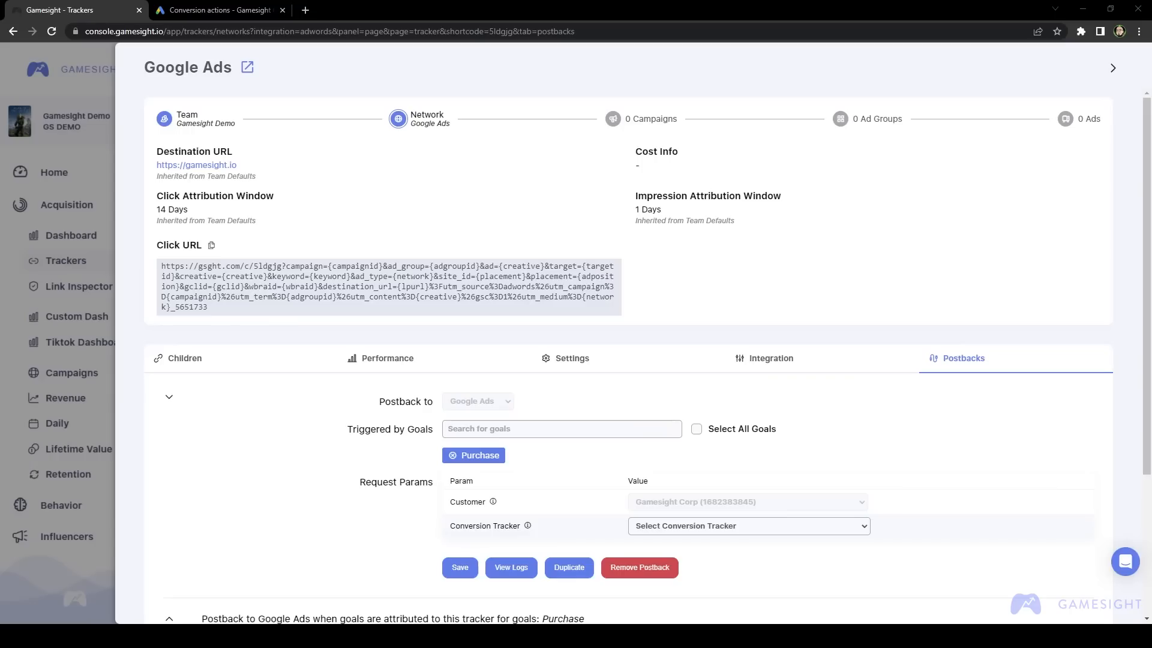
left_click(217, 10)
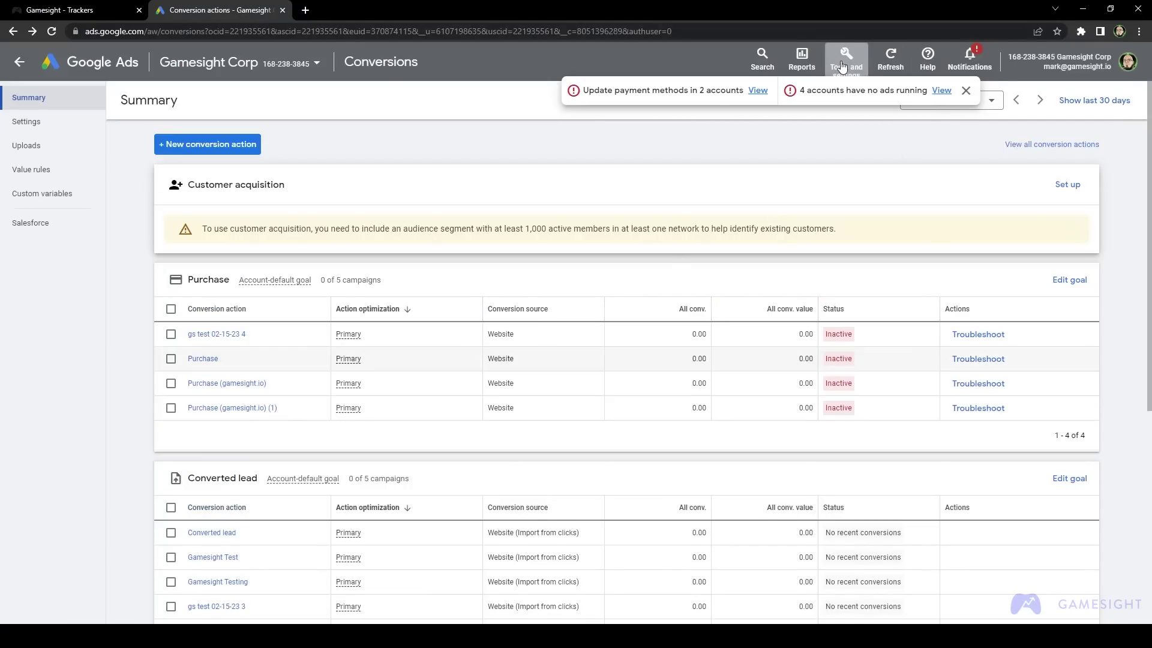
Step: Begin a new Import conversion action from other data sources or CRMs, tracking conversions from clicks
left_click(846, 60)
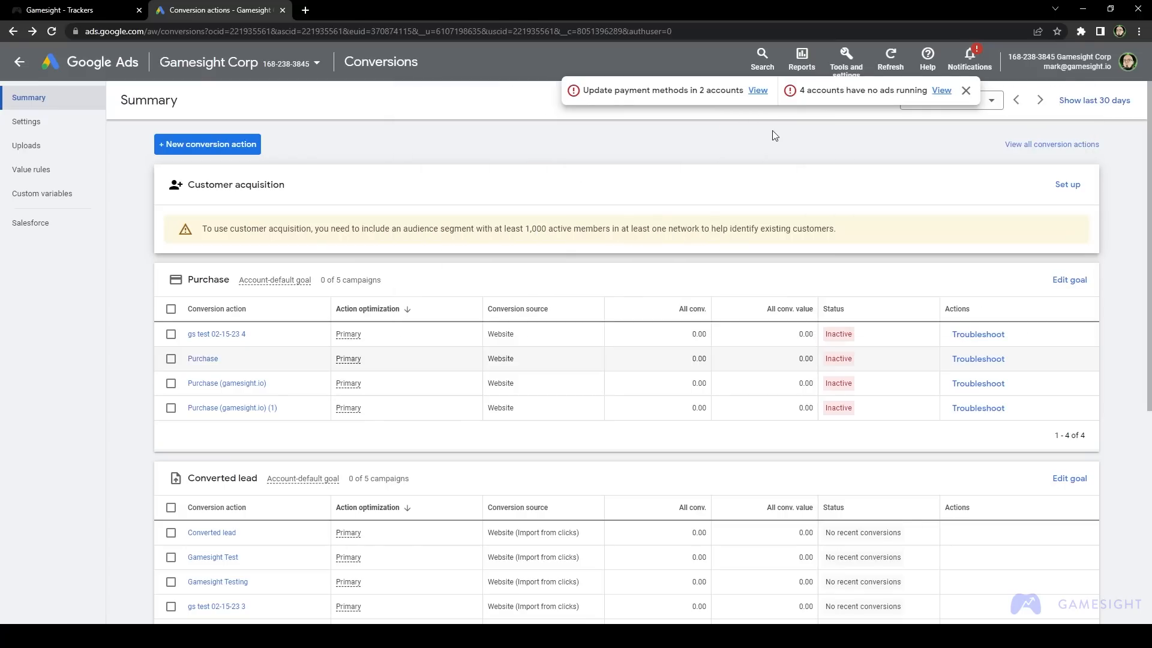
mouse_move(230, 154)
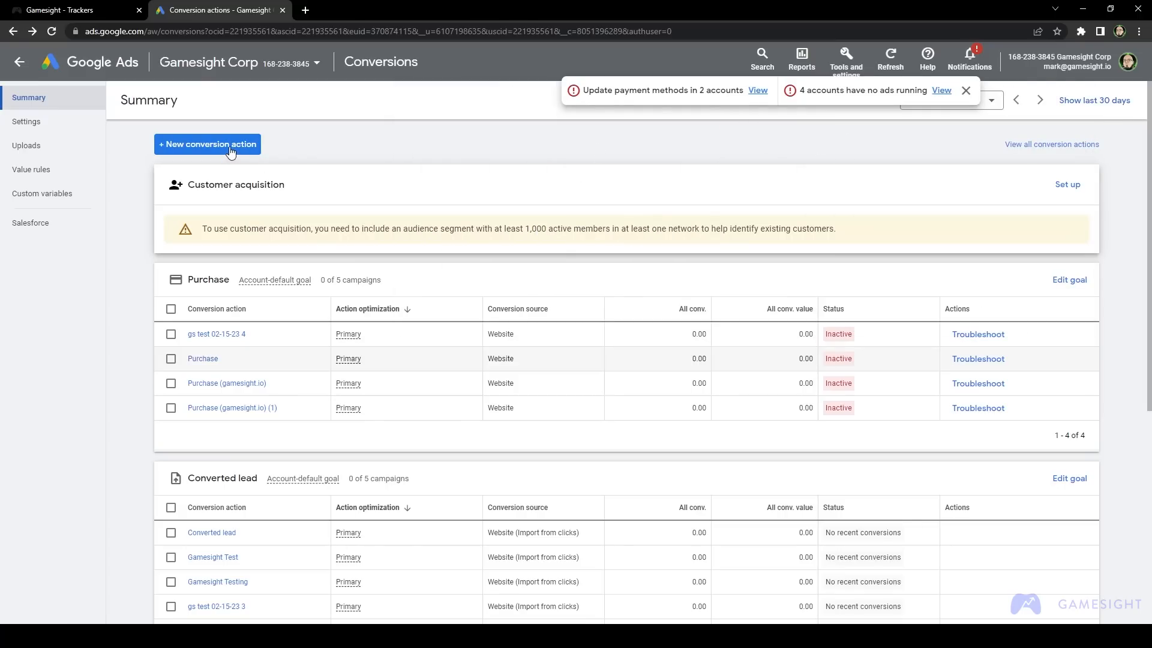
left_click(208, 144)
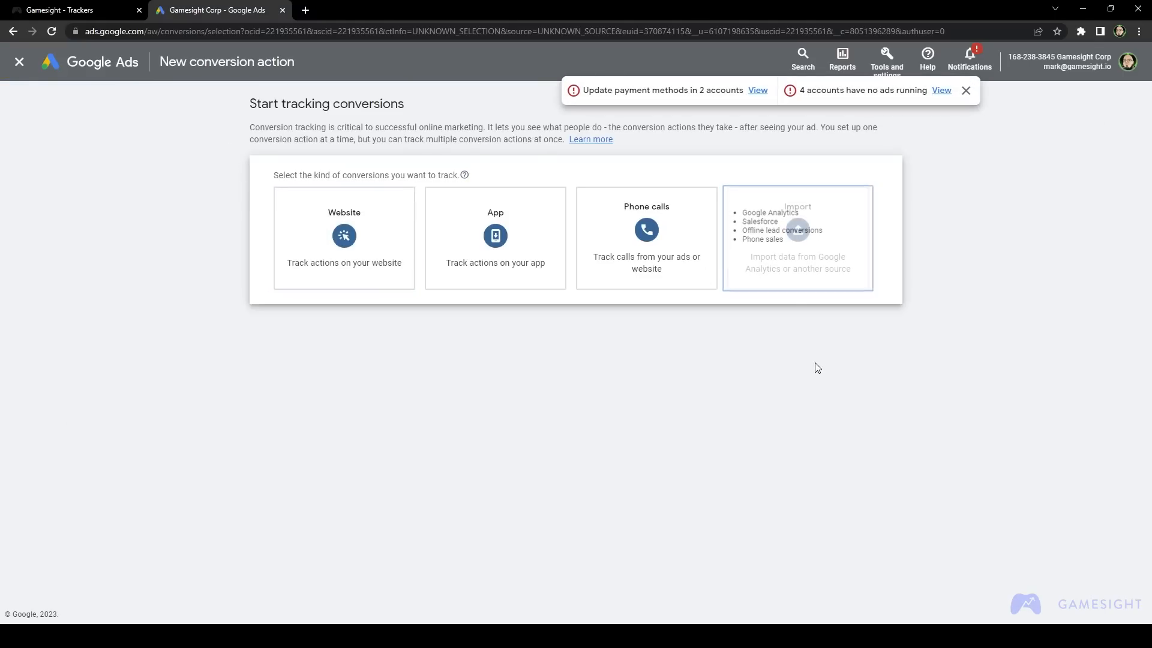
left_click(796, 237)
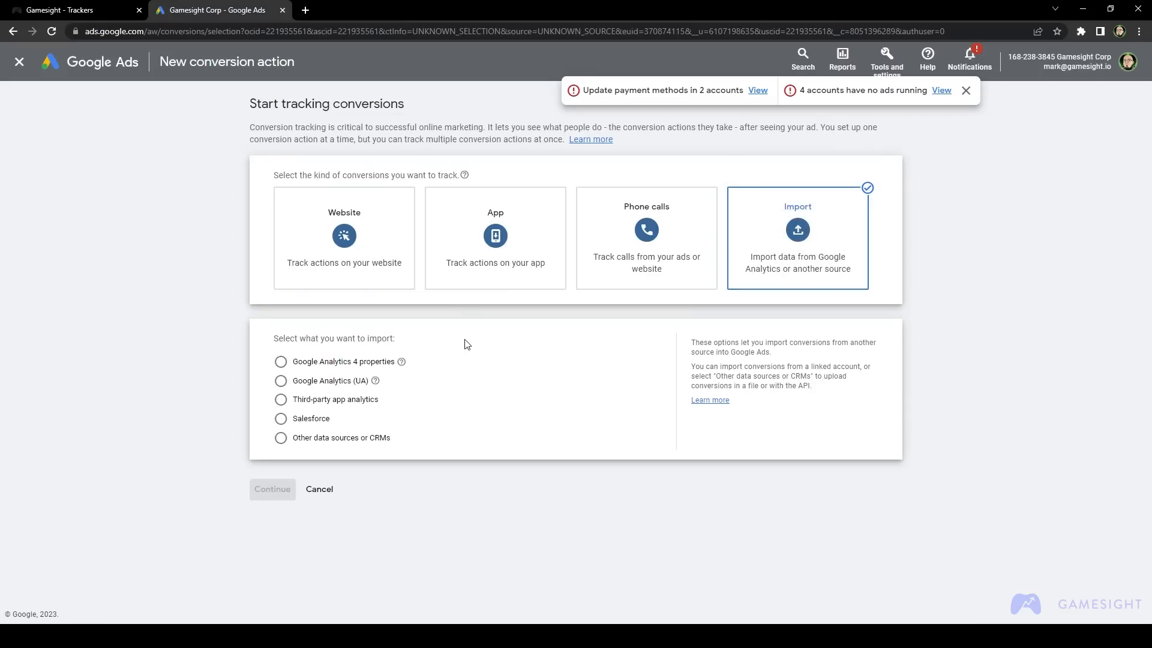
left_click(281, 438)
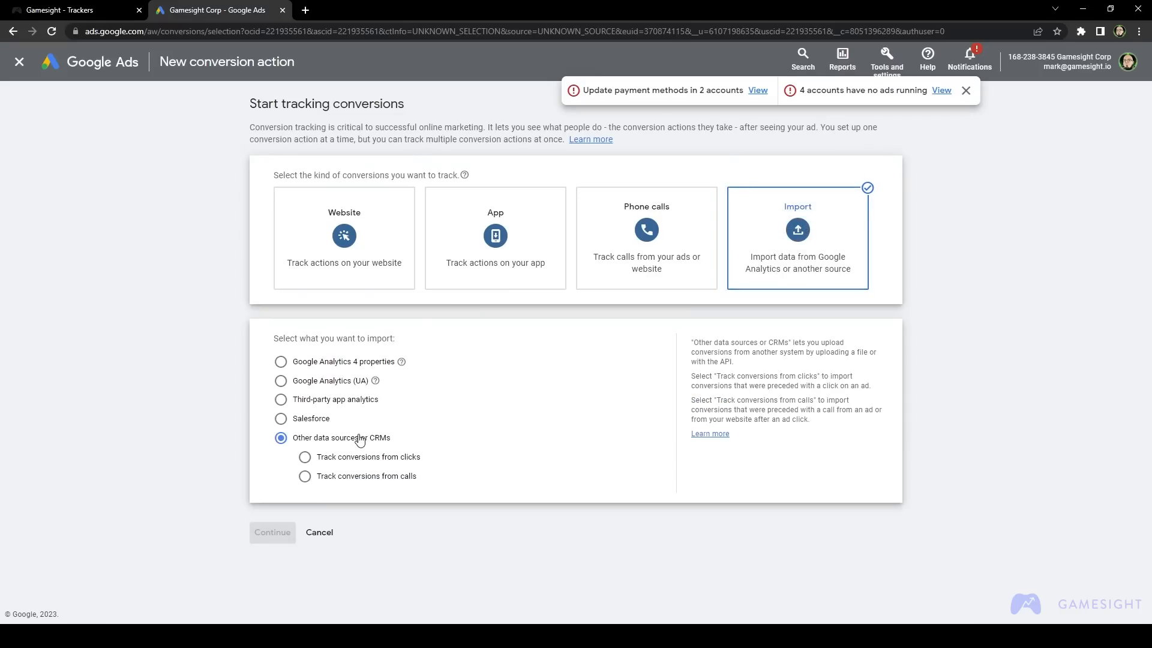
mouse_move(360, 463)
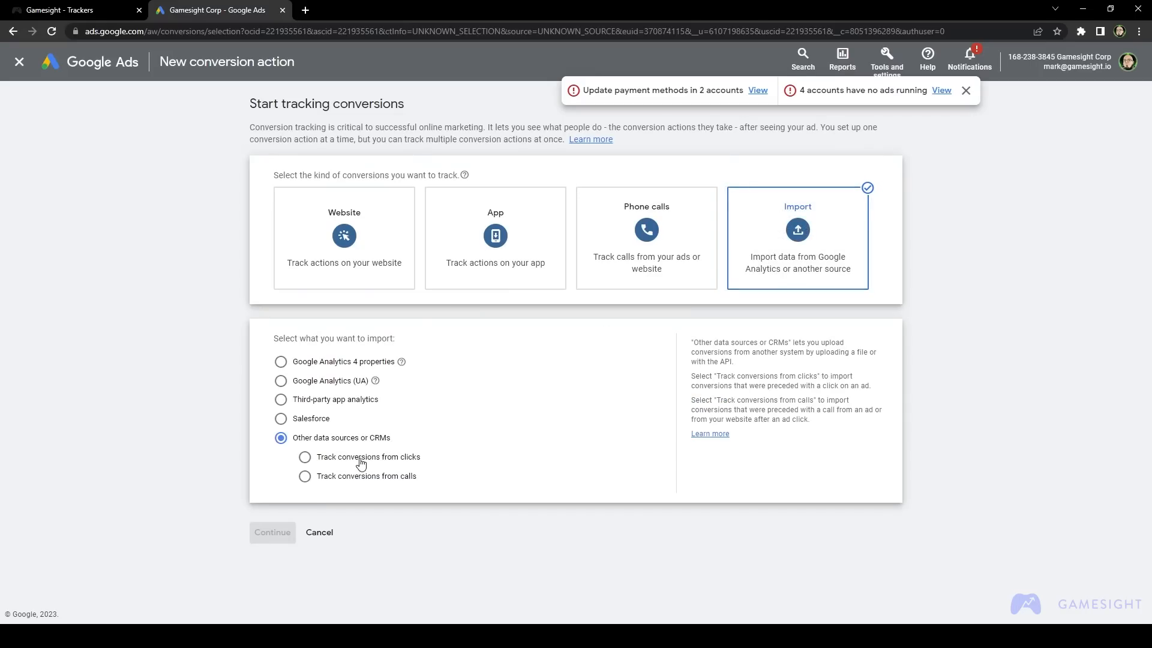
left_click(273, 531)
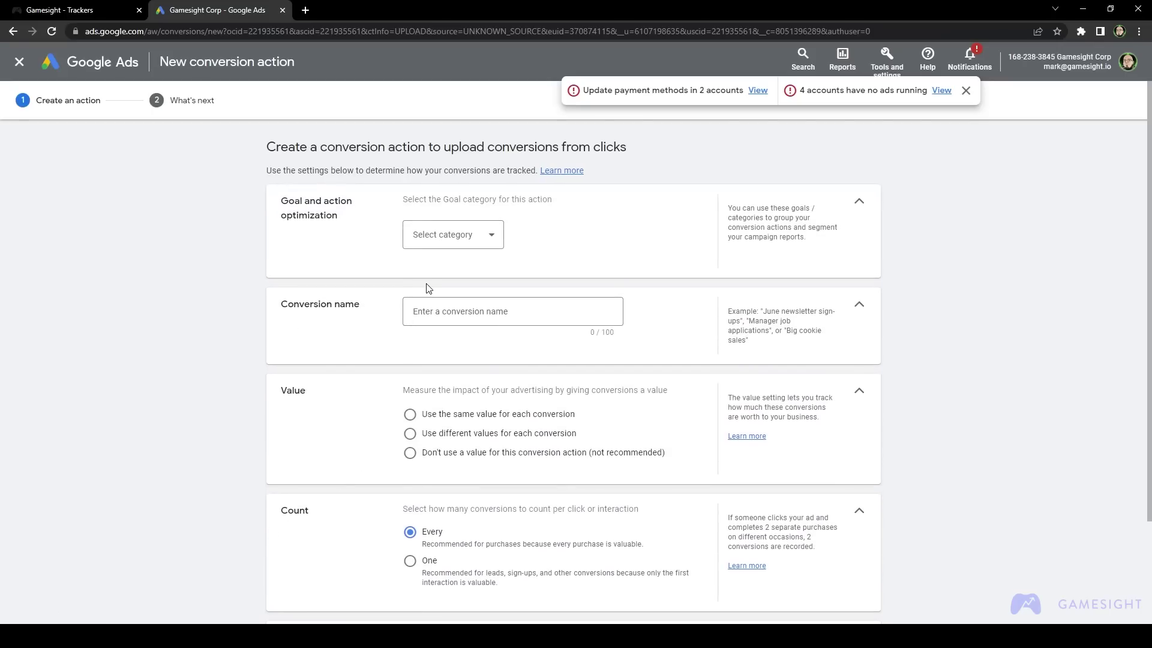
Step: Set goal category Converted lead and name the conversion 'Gamesight Testing 123'
left_click(511, 311)
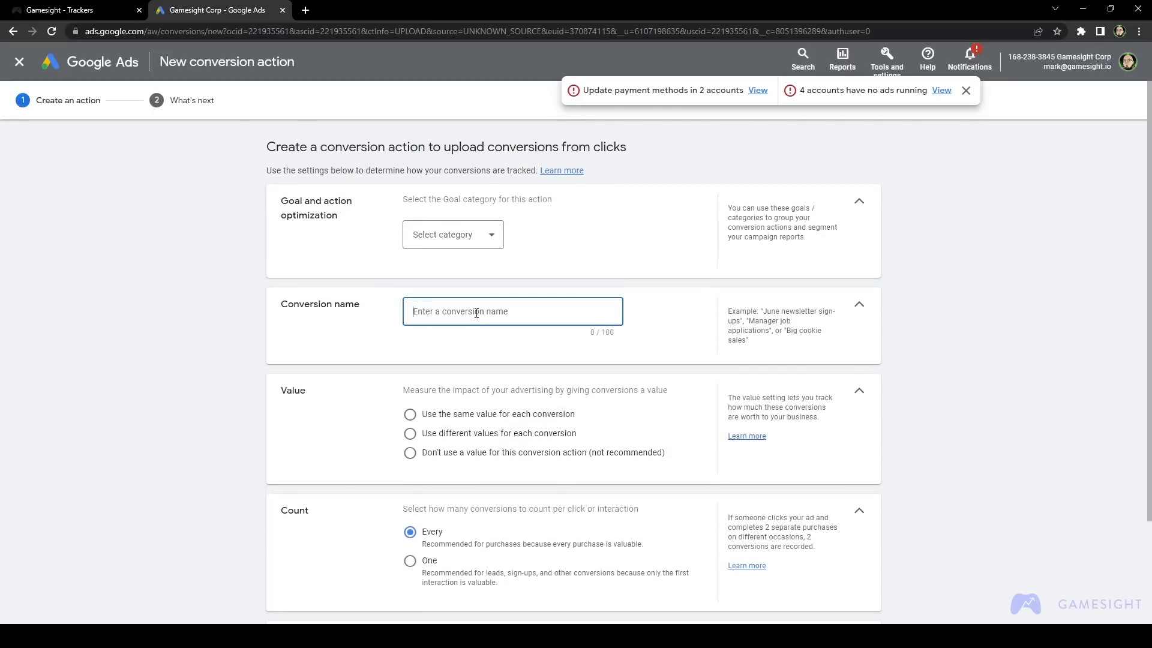
mouse_move(450, 224)
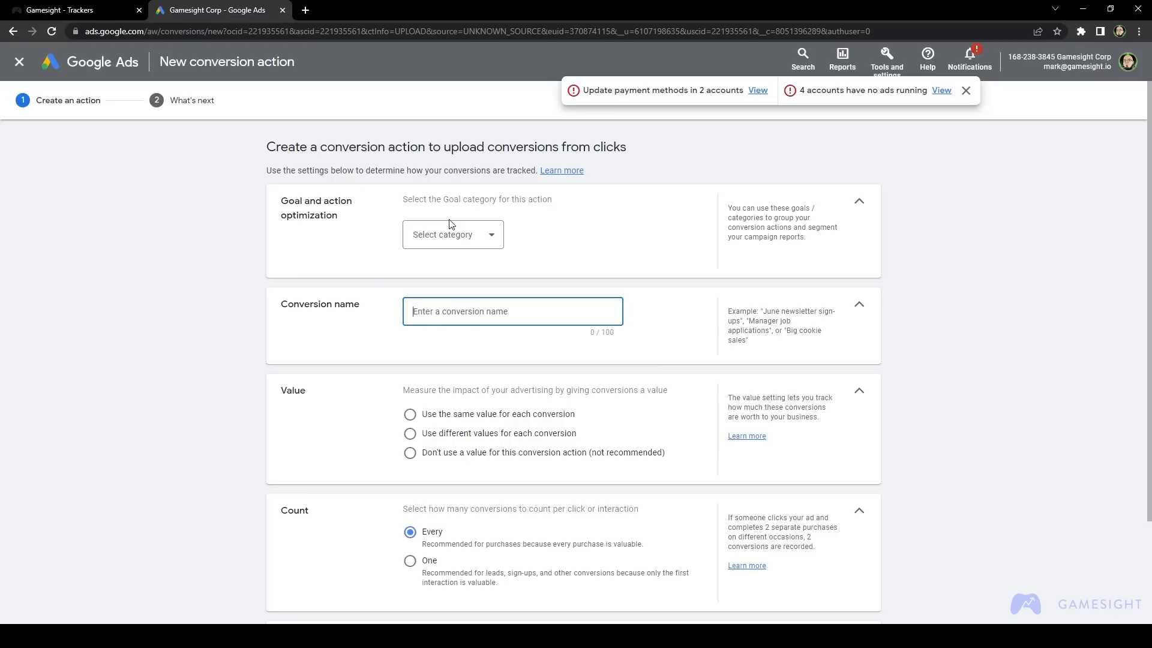
left_click(452, 234)
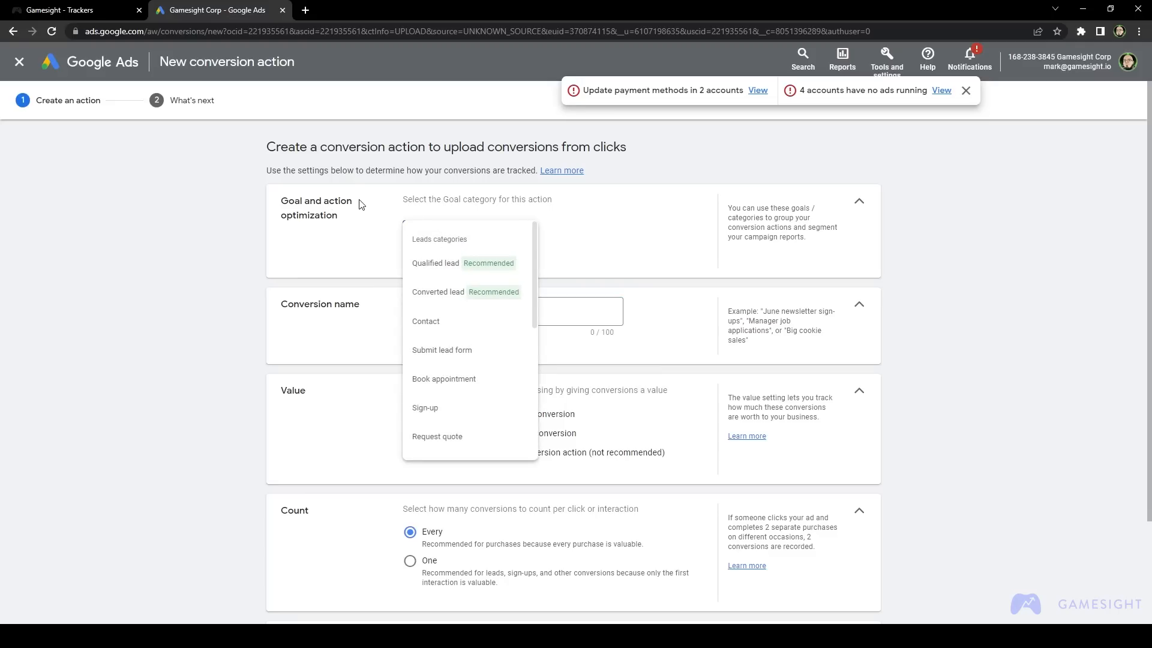
mouse_move(336, 242)
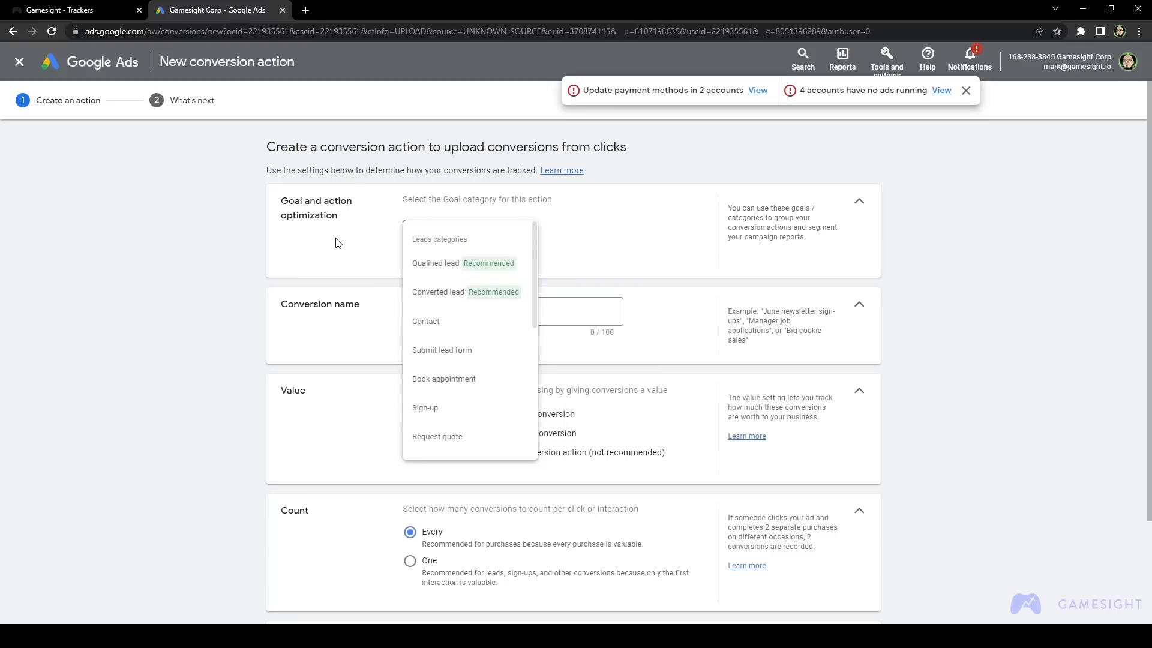
left_click(336, 242)
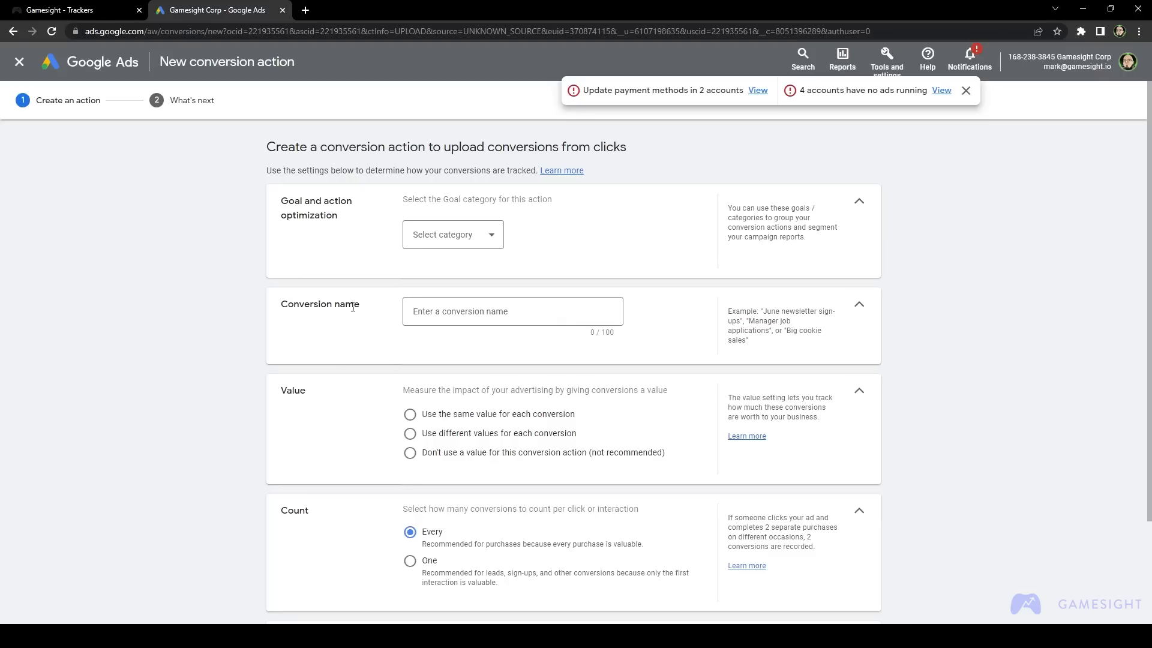
mouse_move(460, 413)
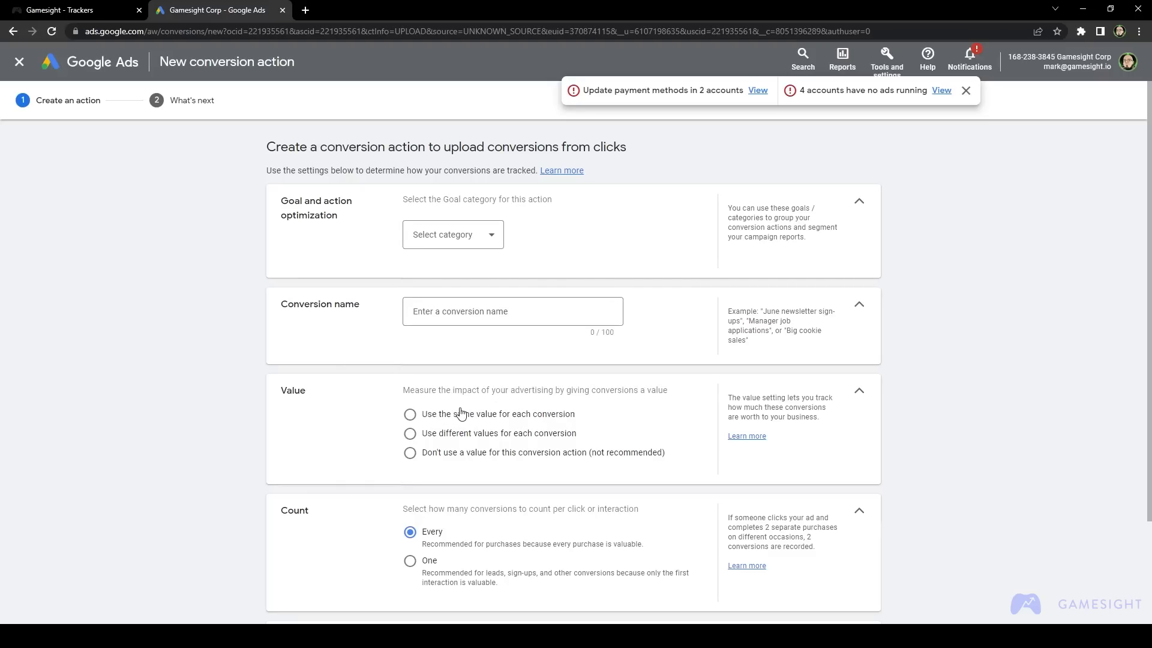
left_click(452, 234)
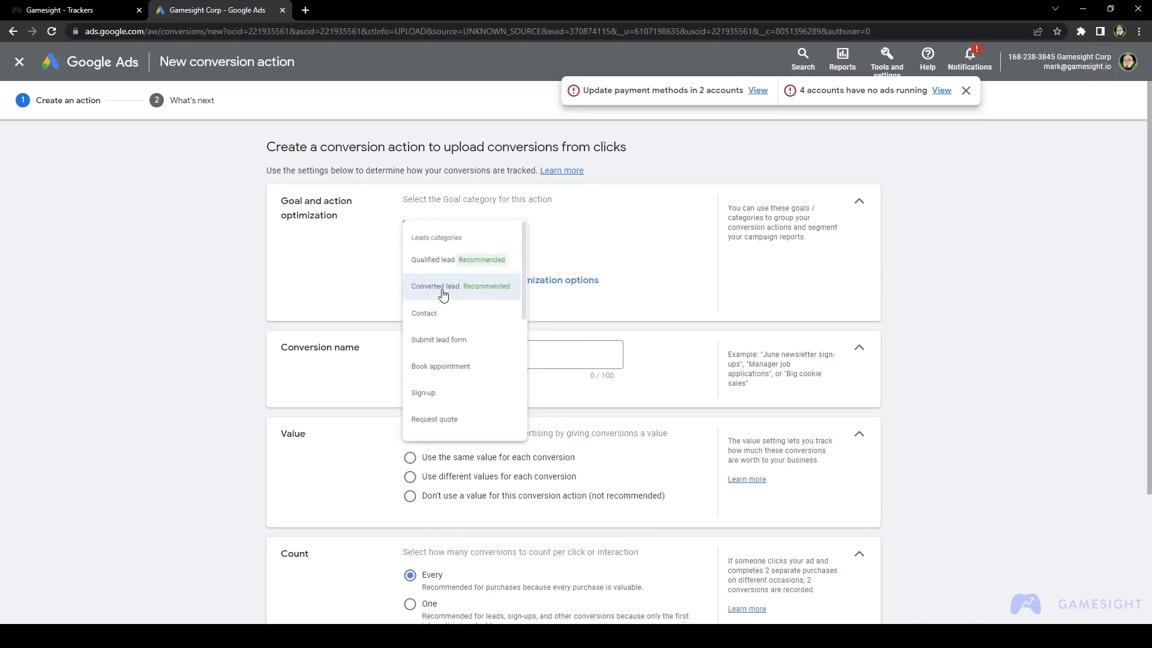
left_click(435, 285)
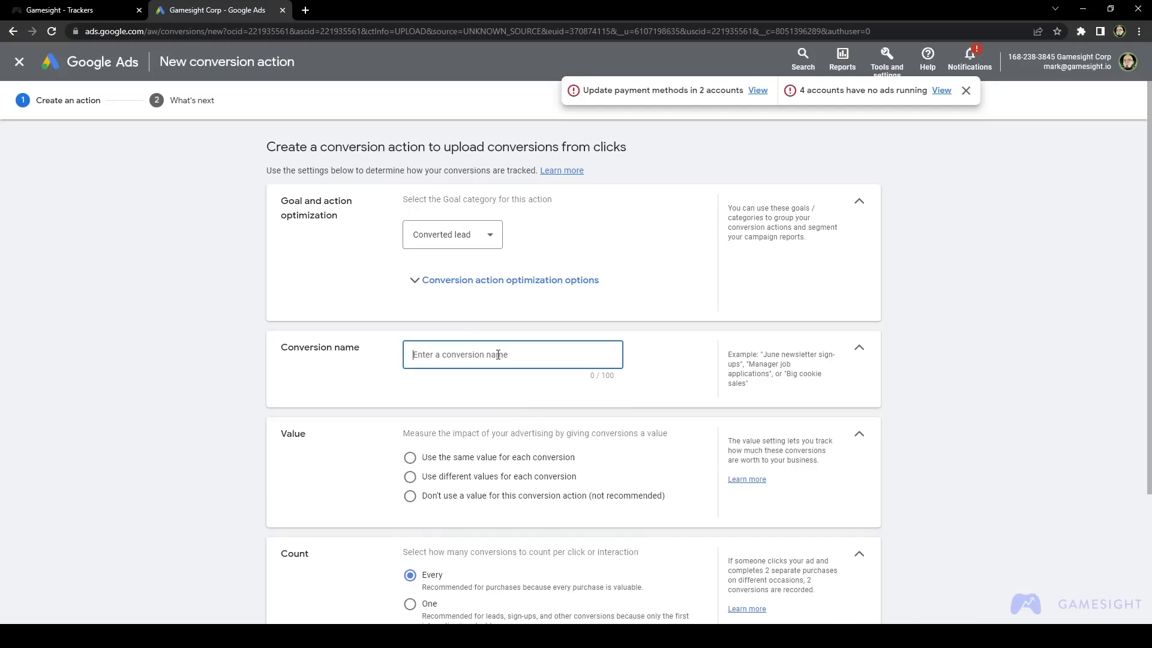
type("Games")
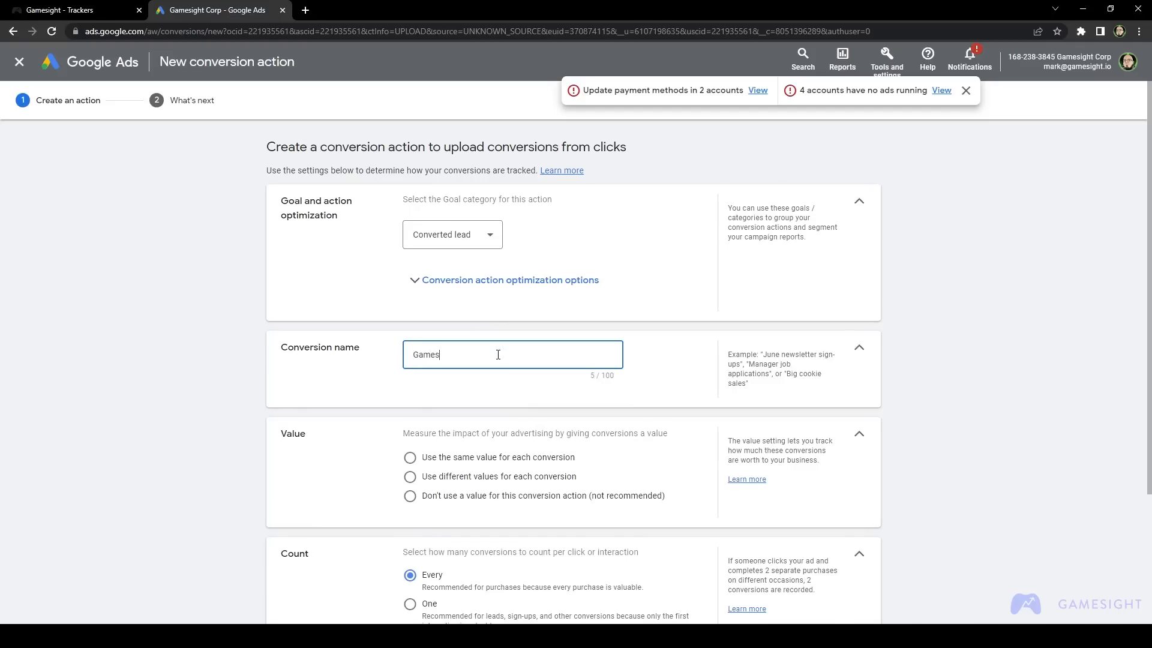
type("ight Testing 1")
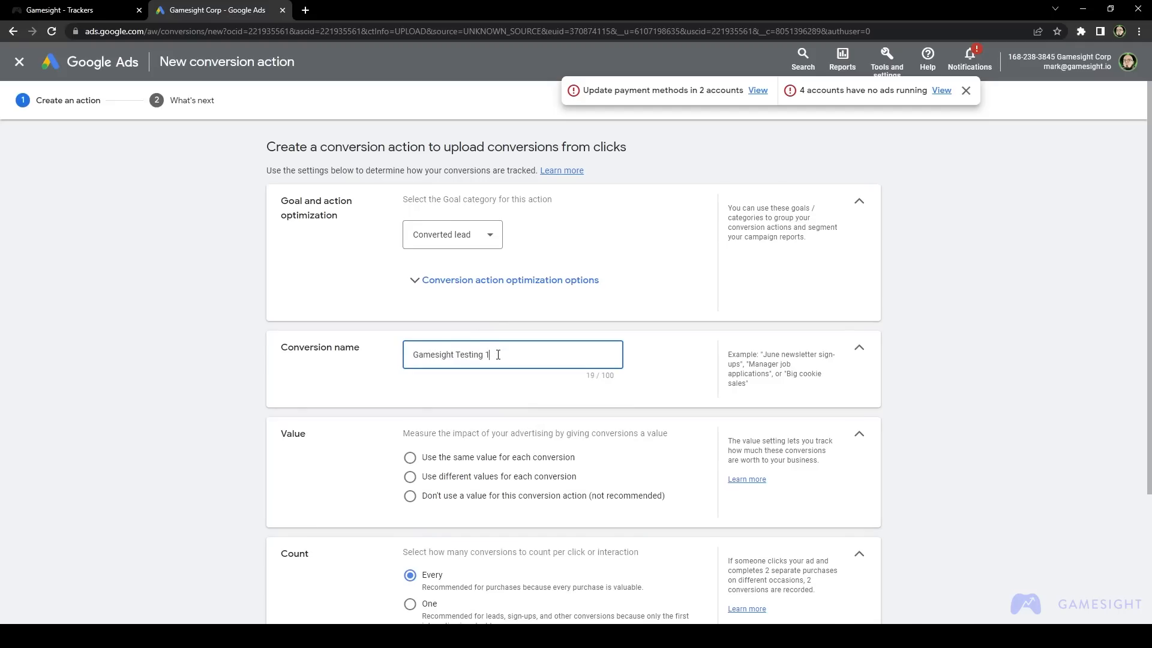
type("23")
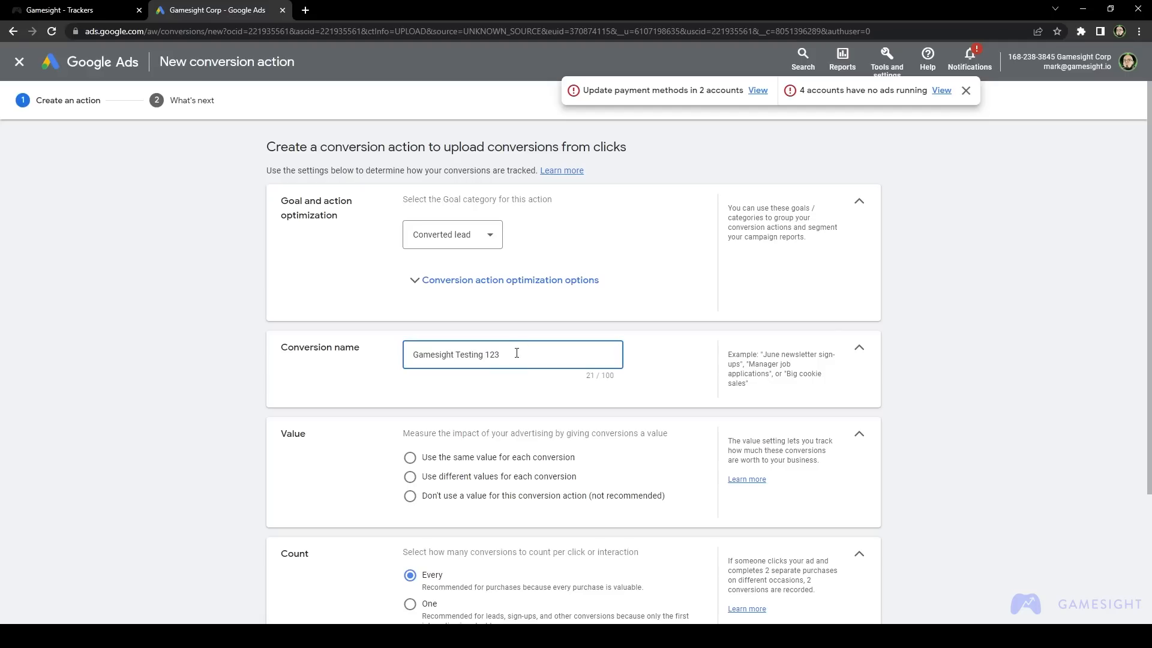
Step: Use the same value of 1 USD for every conversion and count Every conversion
scroll("down", 3)
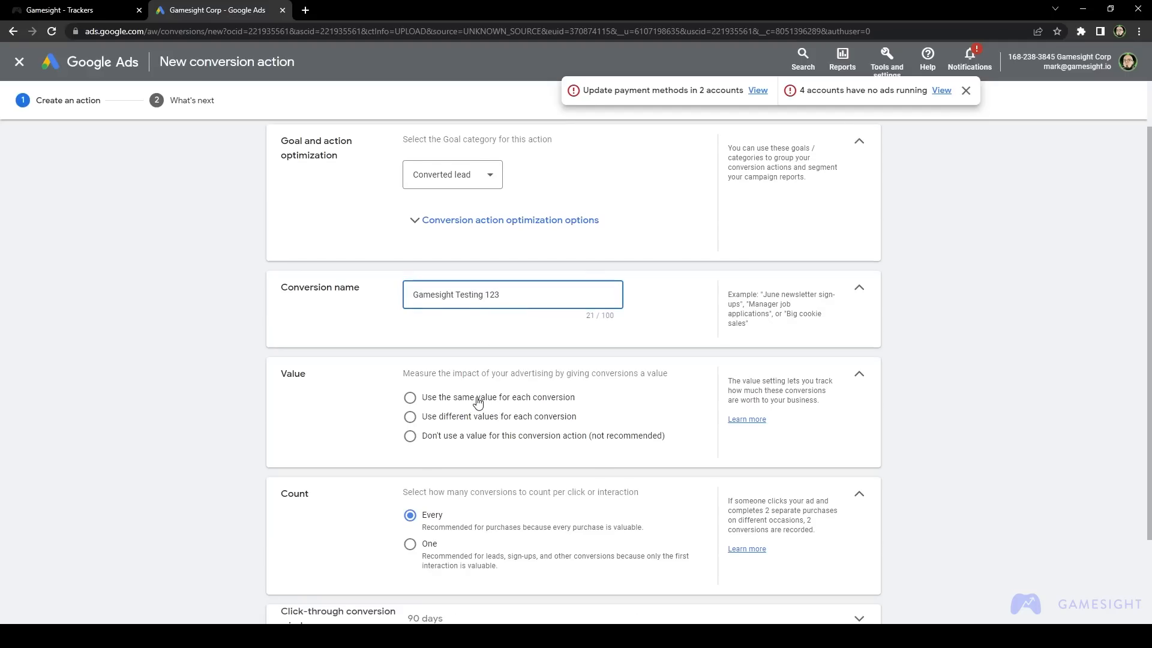
left_click(410, 397)
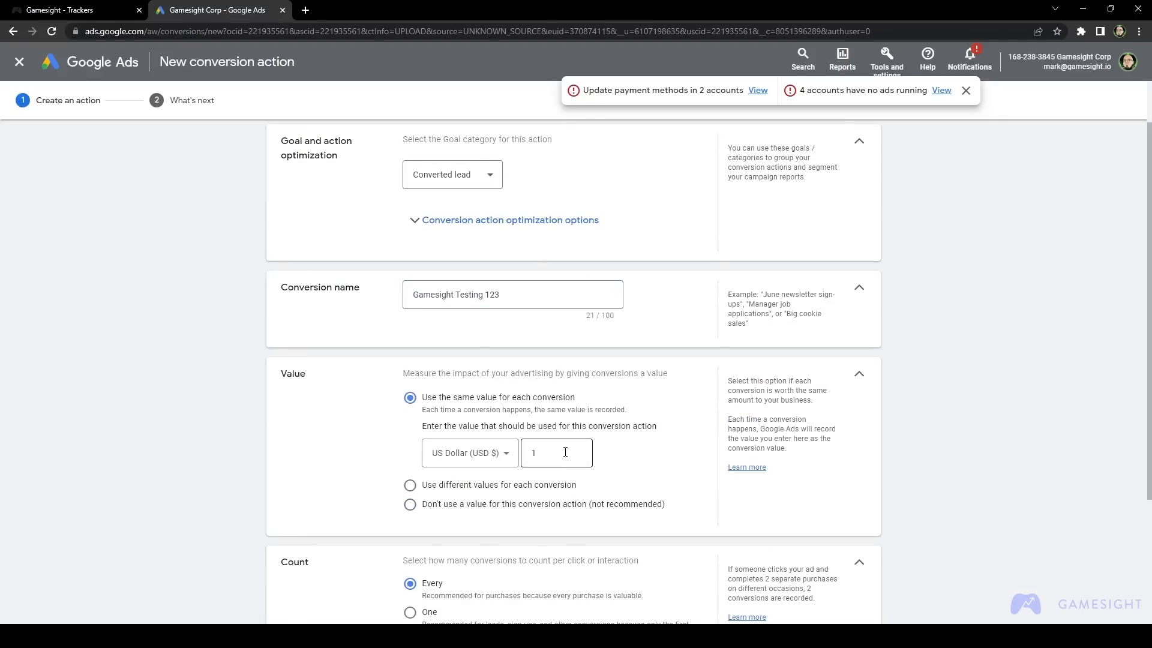
scroll("down", 3)
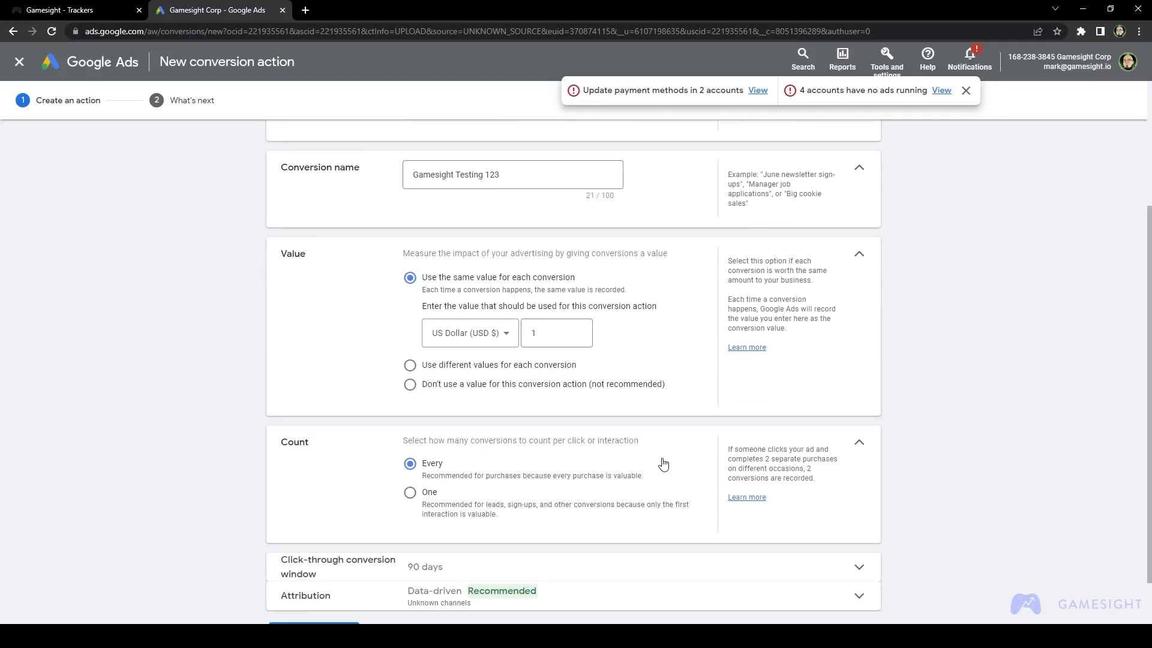
mouse_move(448, 474)
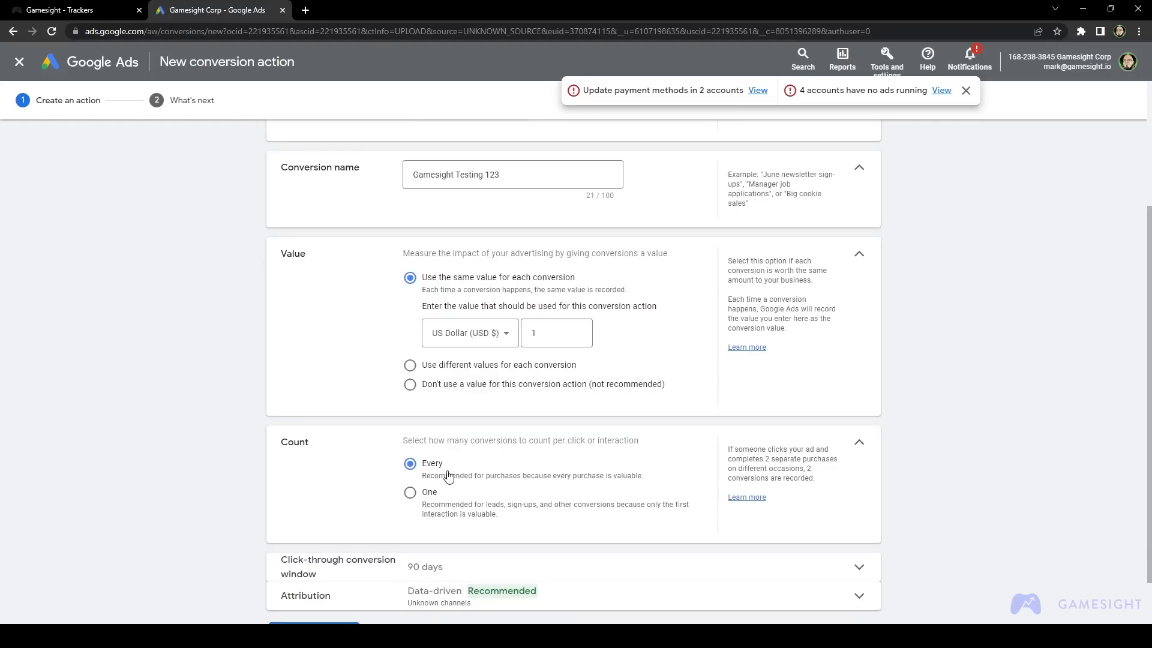
scroll("down", 3)
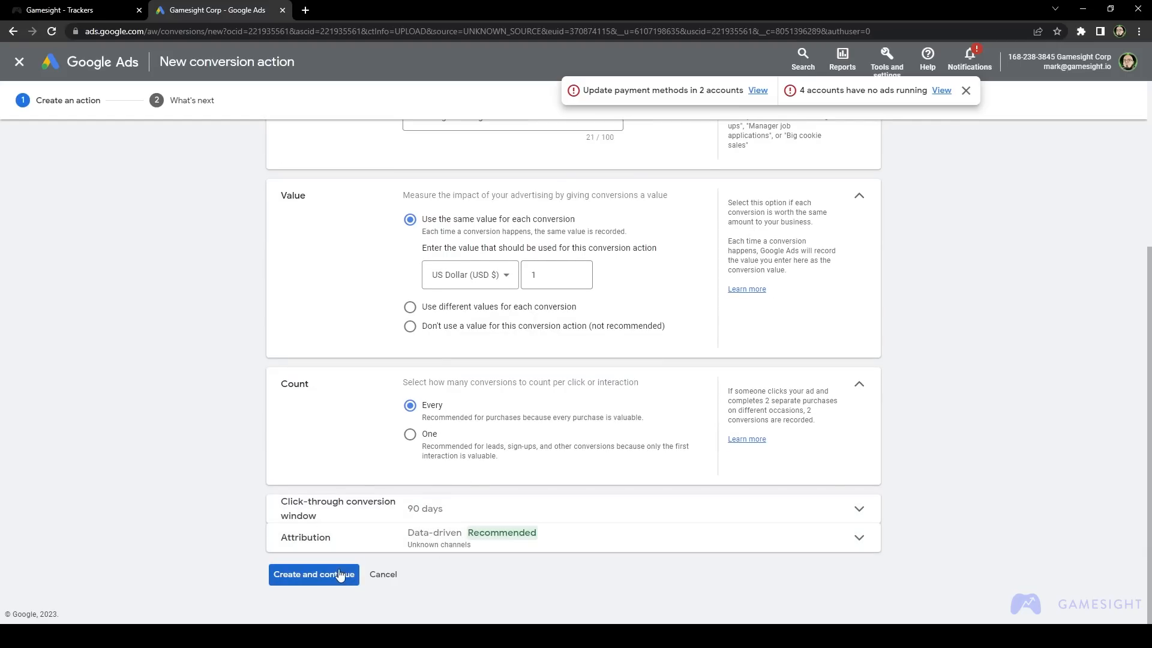
Step: Create the conversion action, keep Import from data platform, and finish its setup
left_click(313, 573)
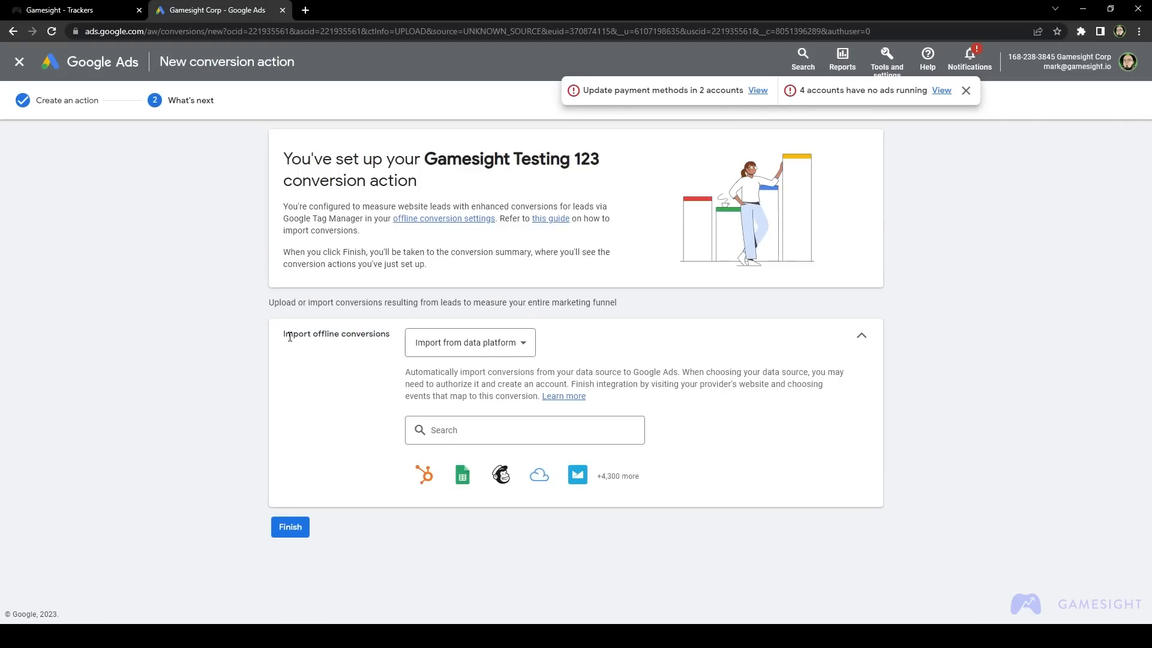
left_click(470, 342)
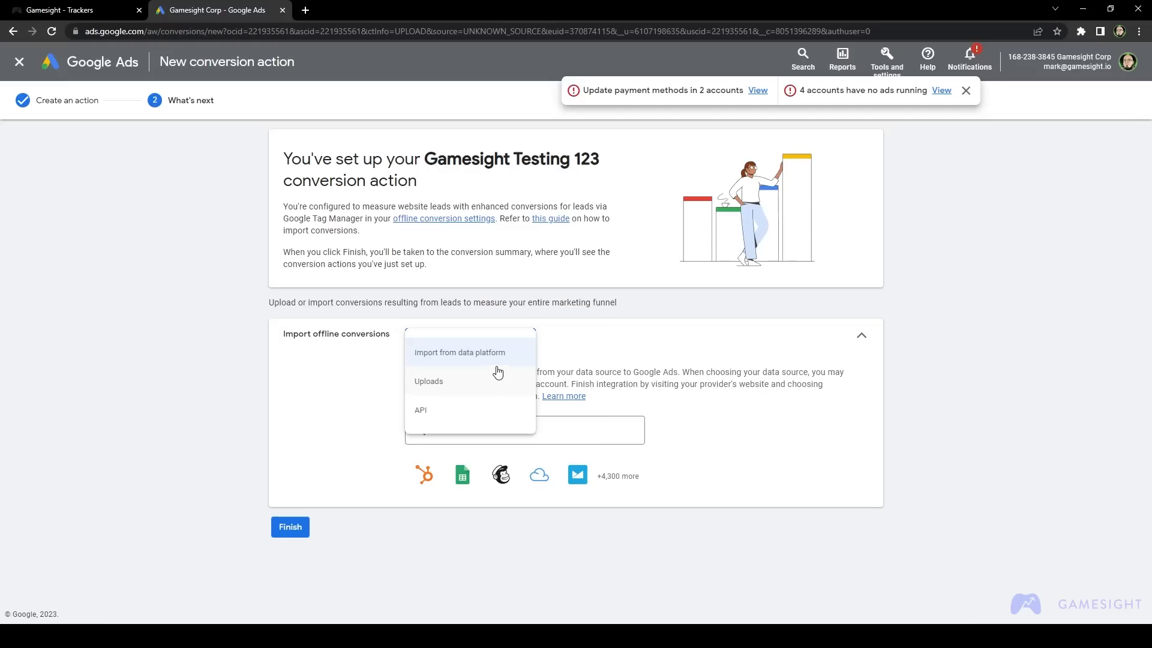
left_click(458, 351)
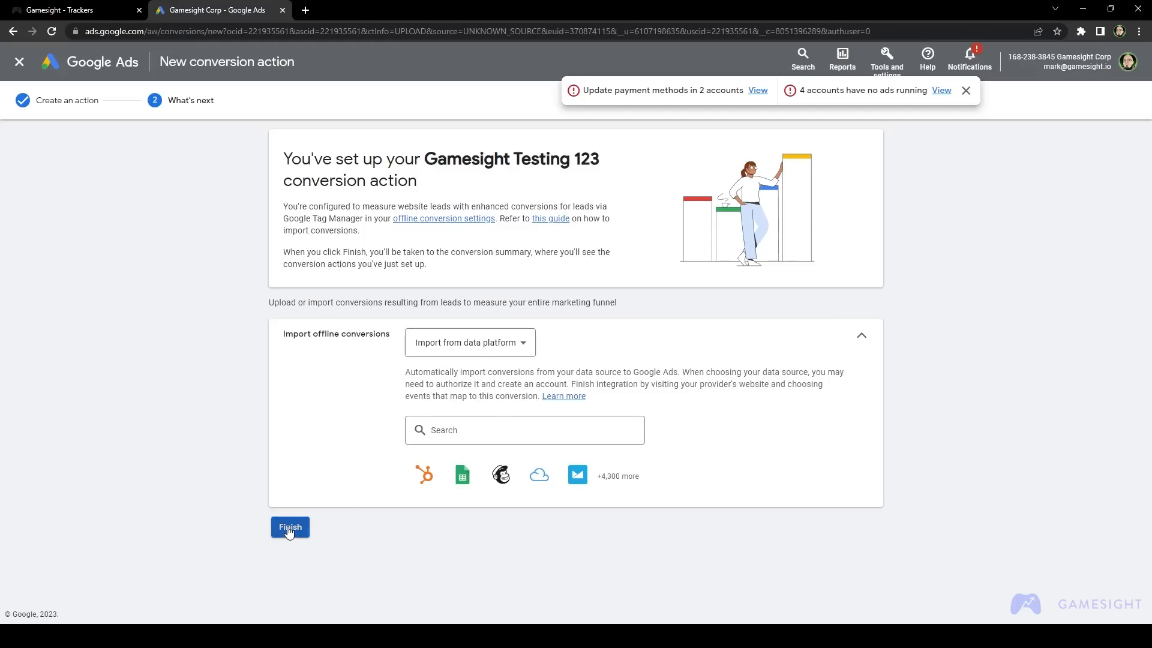
left_click(289, 526)
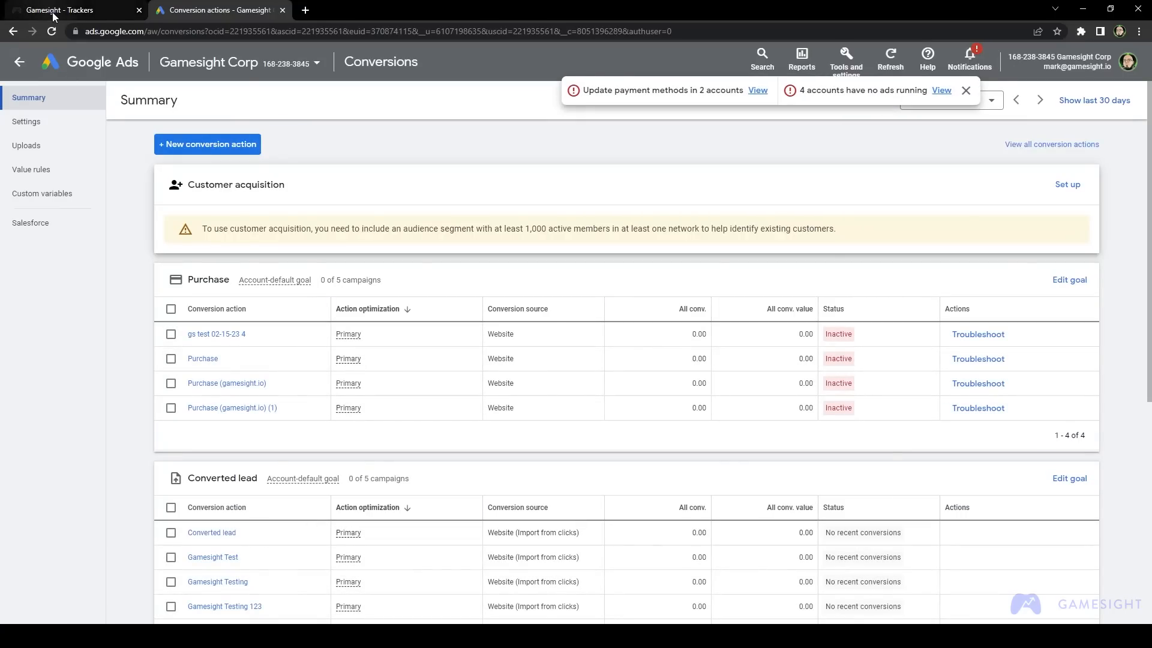
scroll("down", 3)
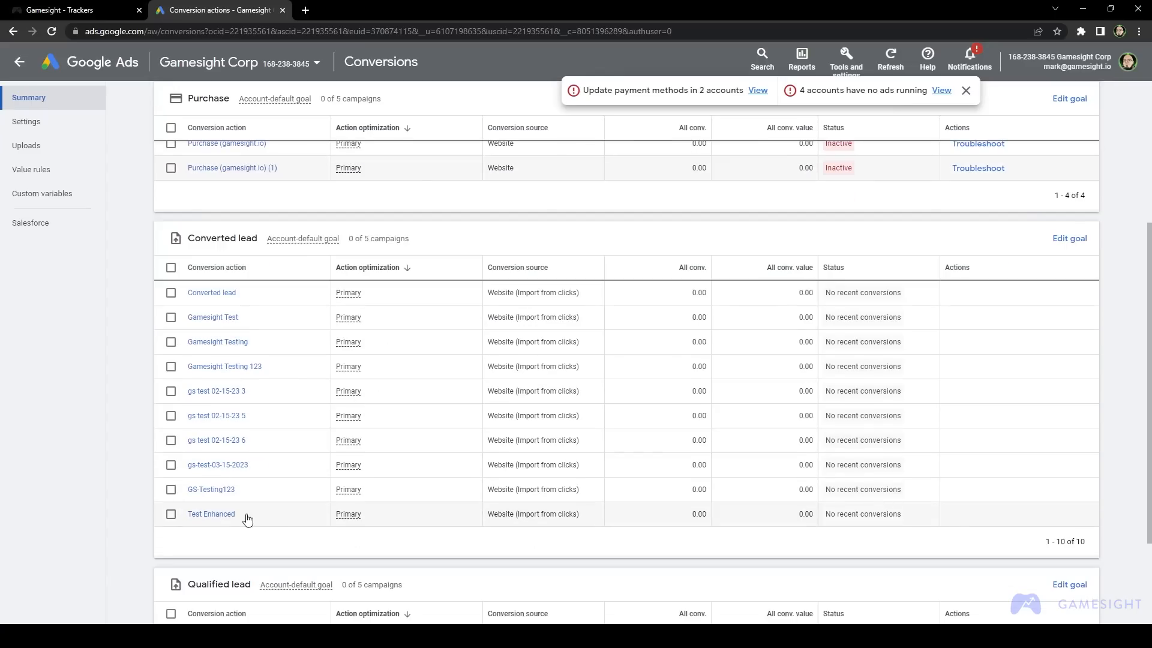
mouse_move(250, 365)
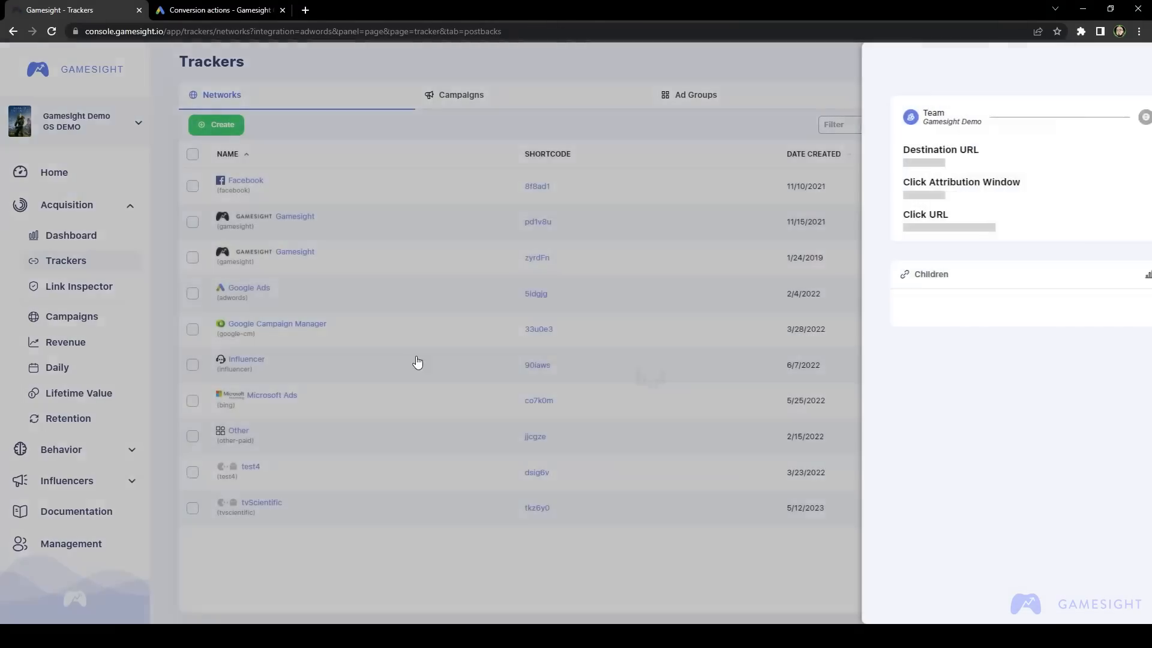
Step: Set the Purchase postback's conversion tracker to Gamesight Testing 123 and save it
left_click(249, 287)
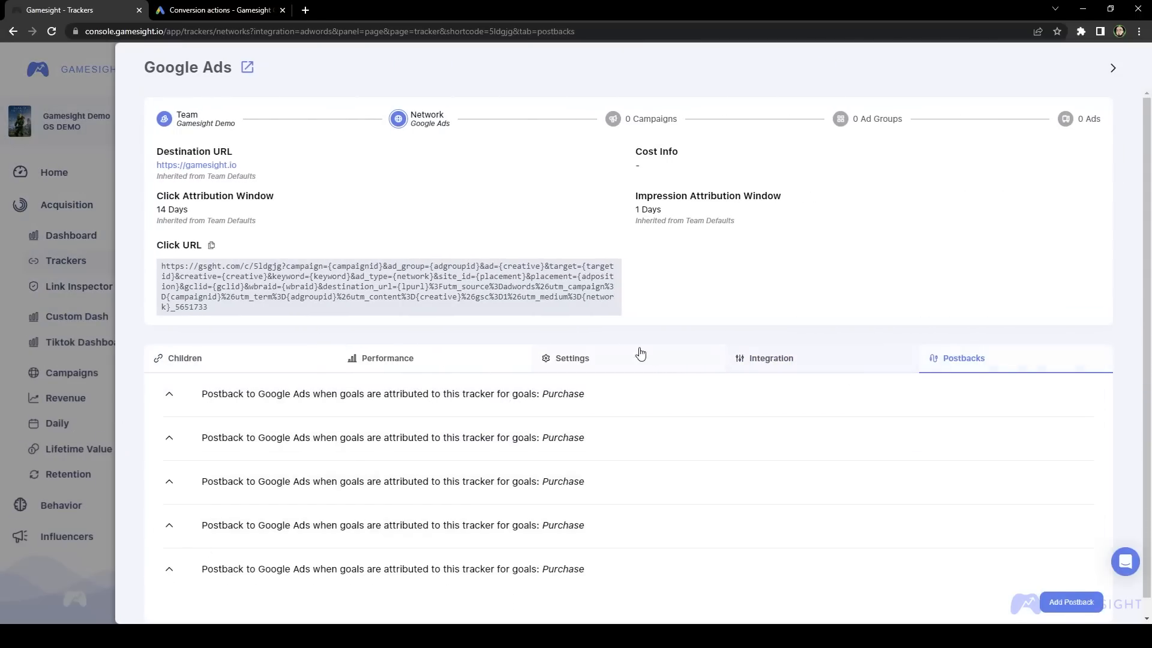
left_click(169, 393)
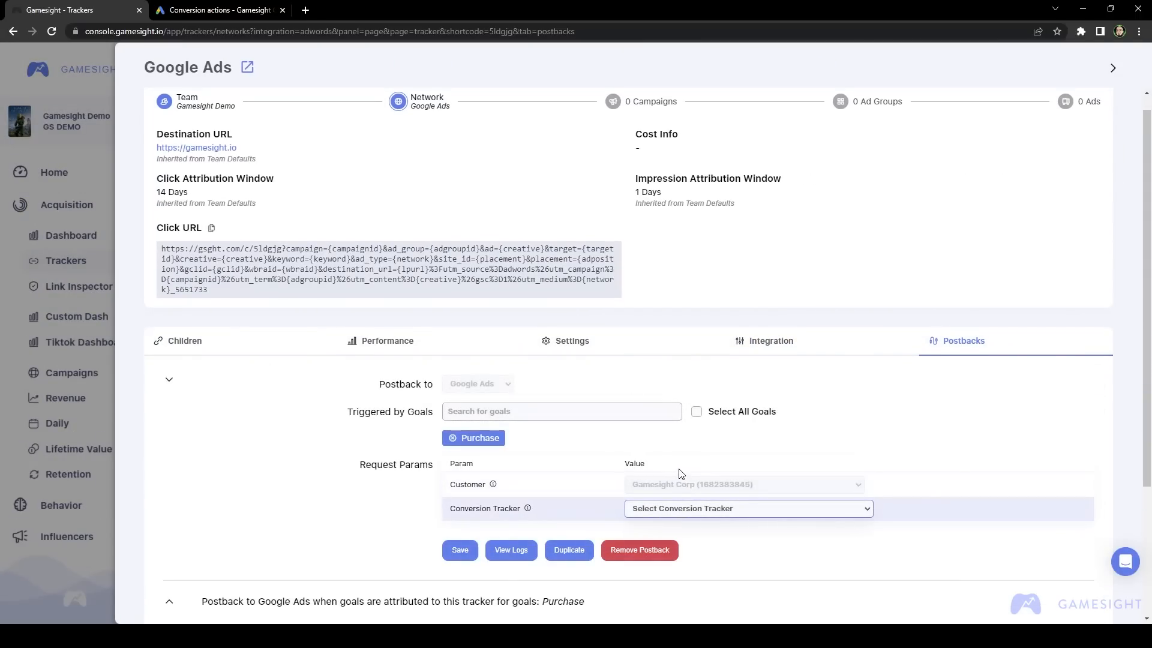
left_click(748, 508)
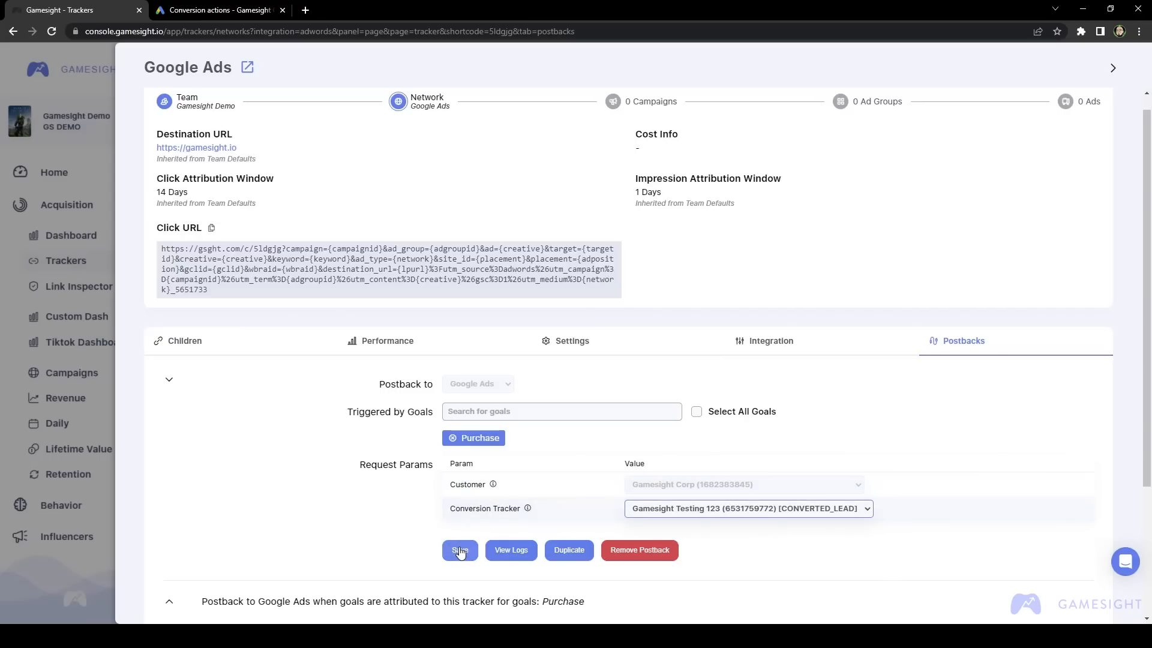
left_click(460, 549)
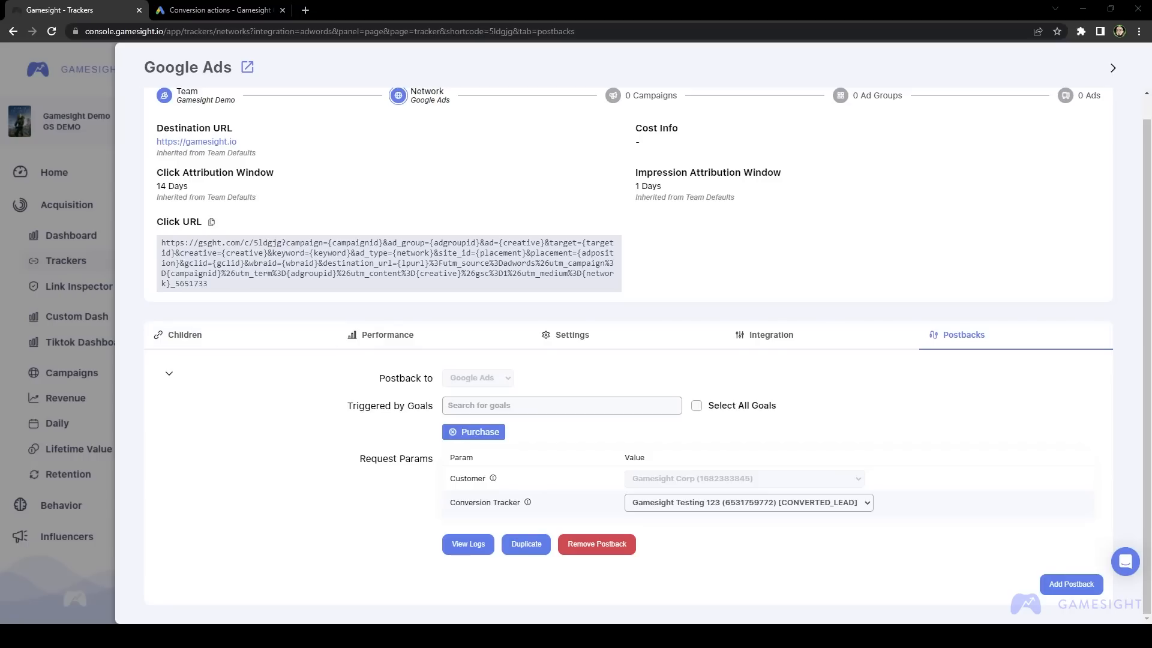
Step: Add another postback and check DLC Purchase as its triggering goal
left_click(170, 373)
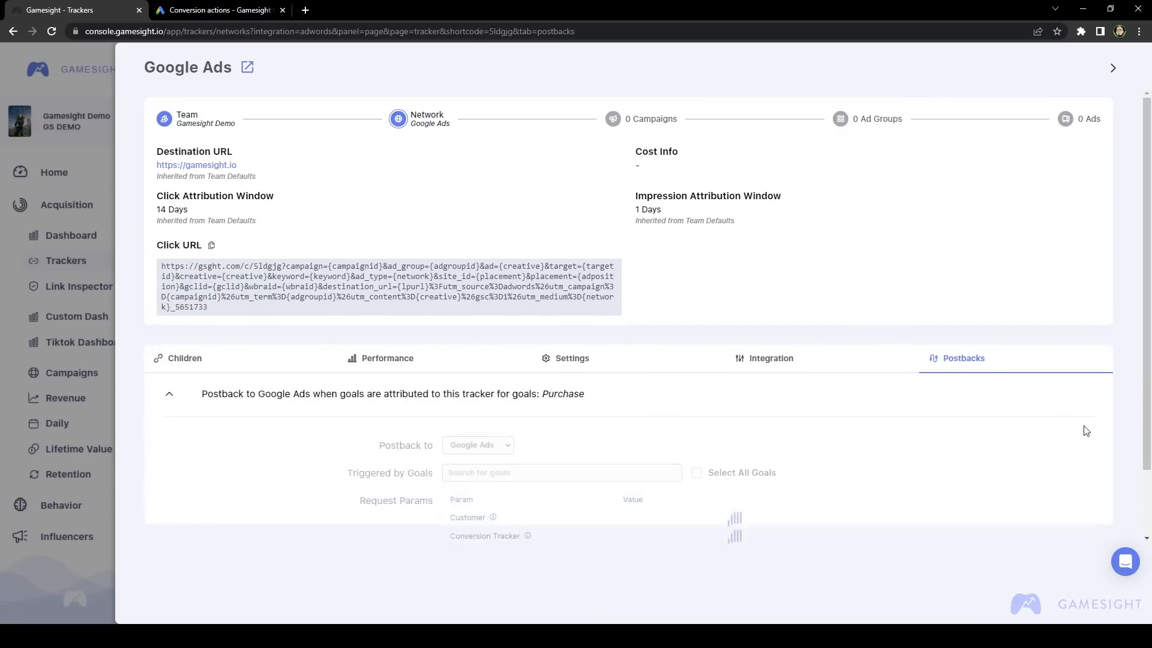
left_click(562, 446)
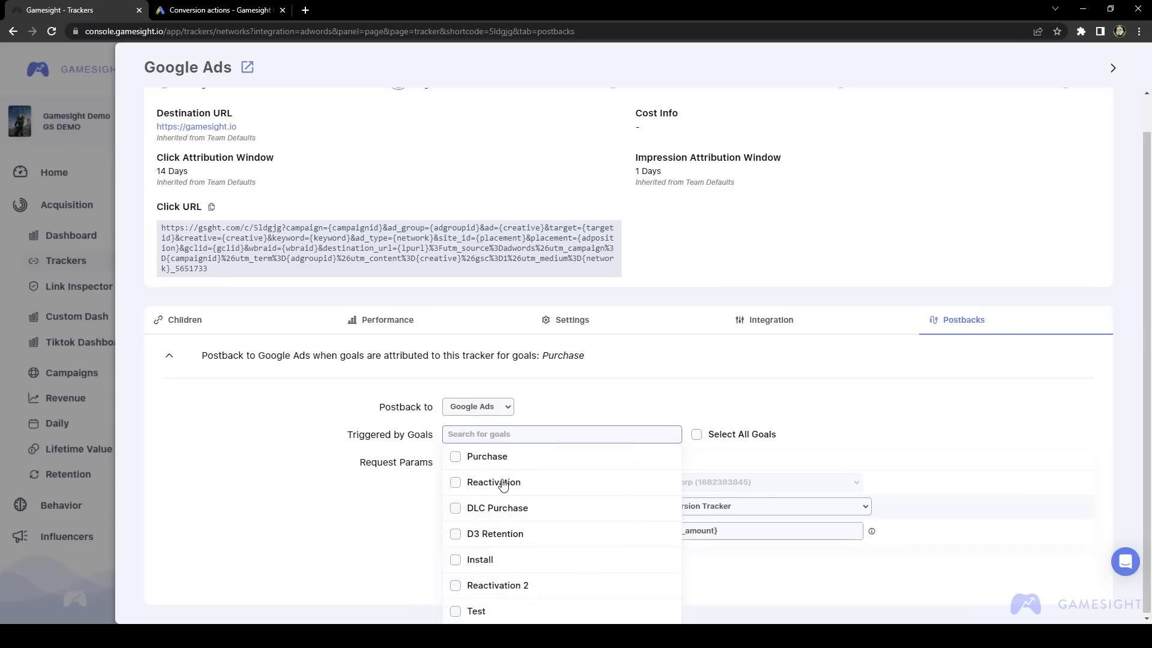
mouse_move(493, 510)
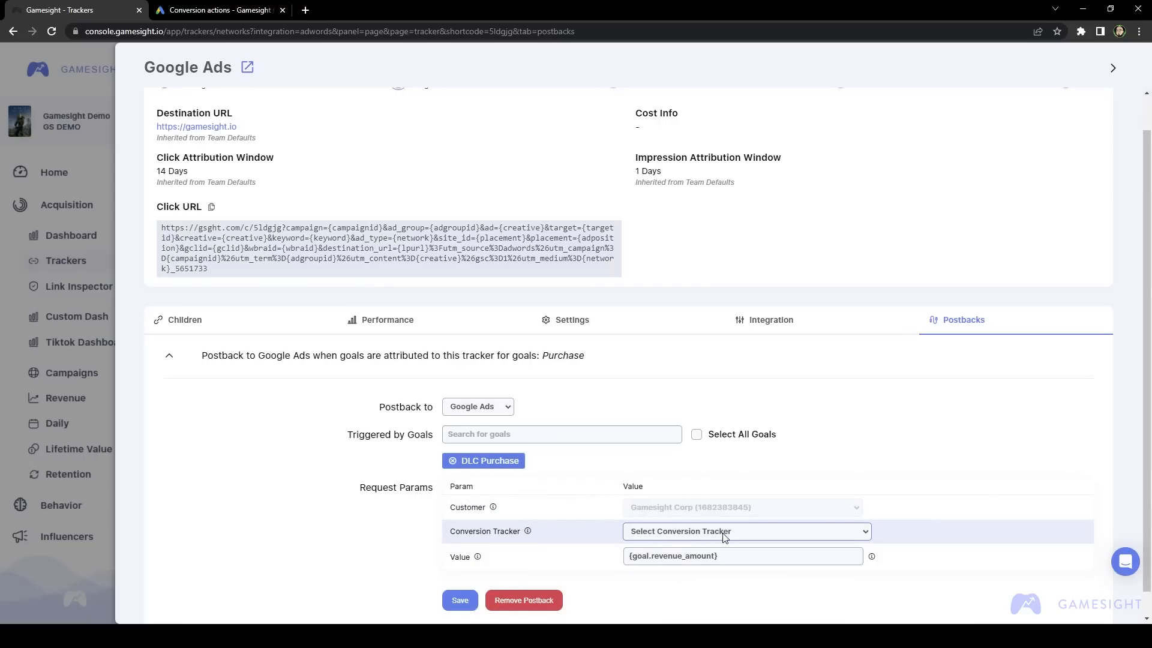
mouse_move(688, 547)
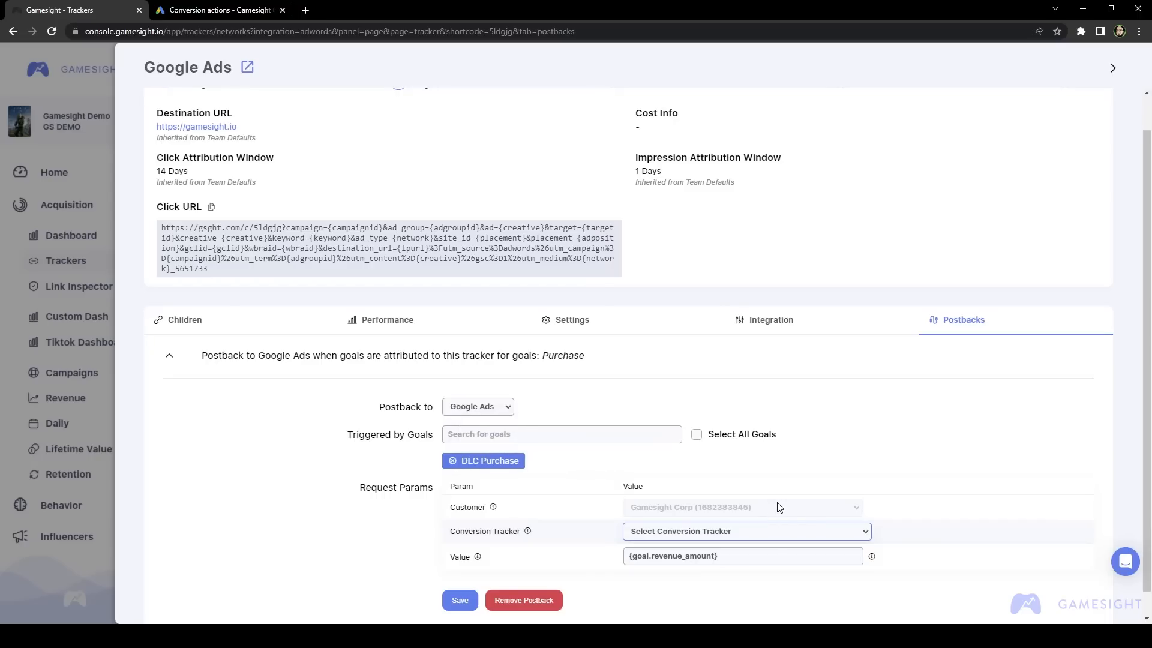
mouse_move(791, 454)
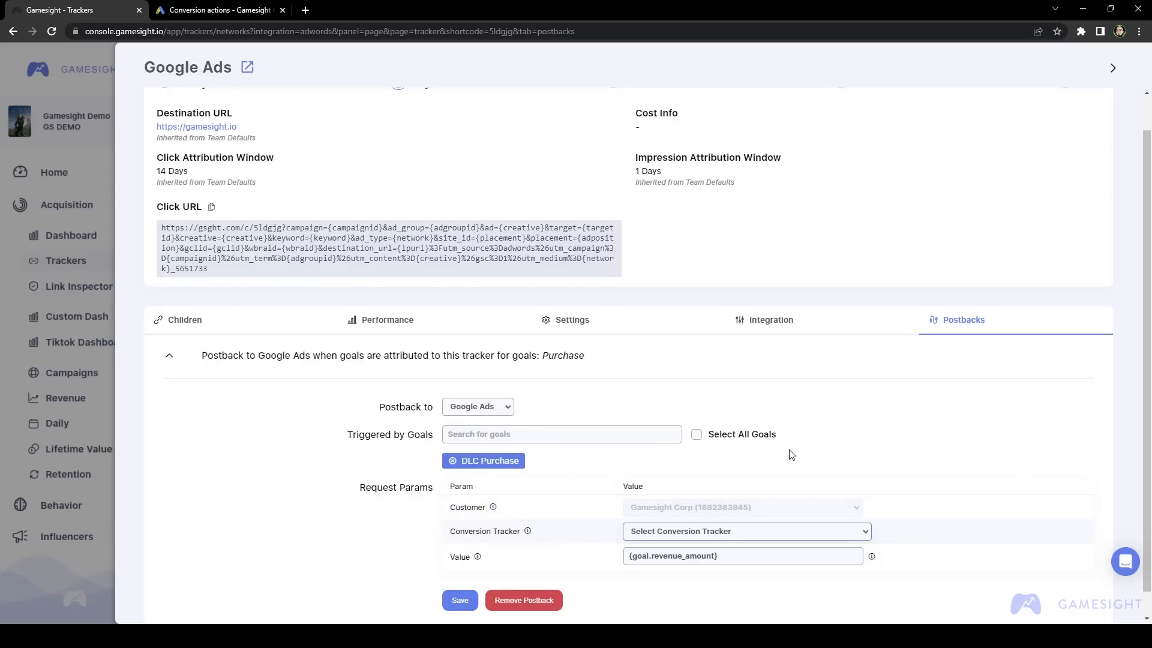
mouse_move(799, 471)
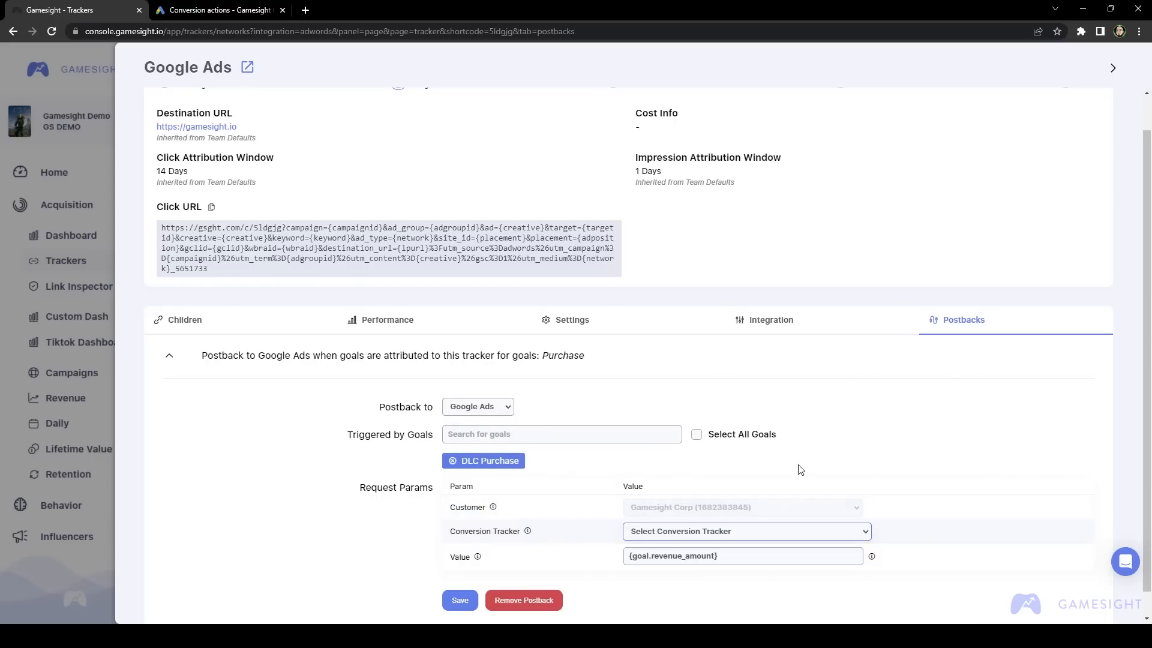
mouse_move(433, 483)
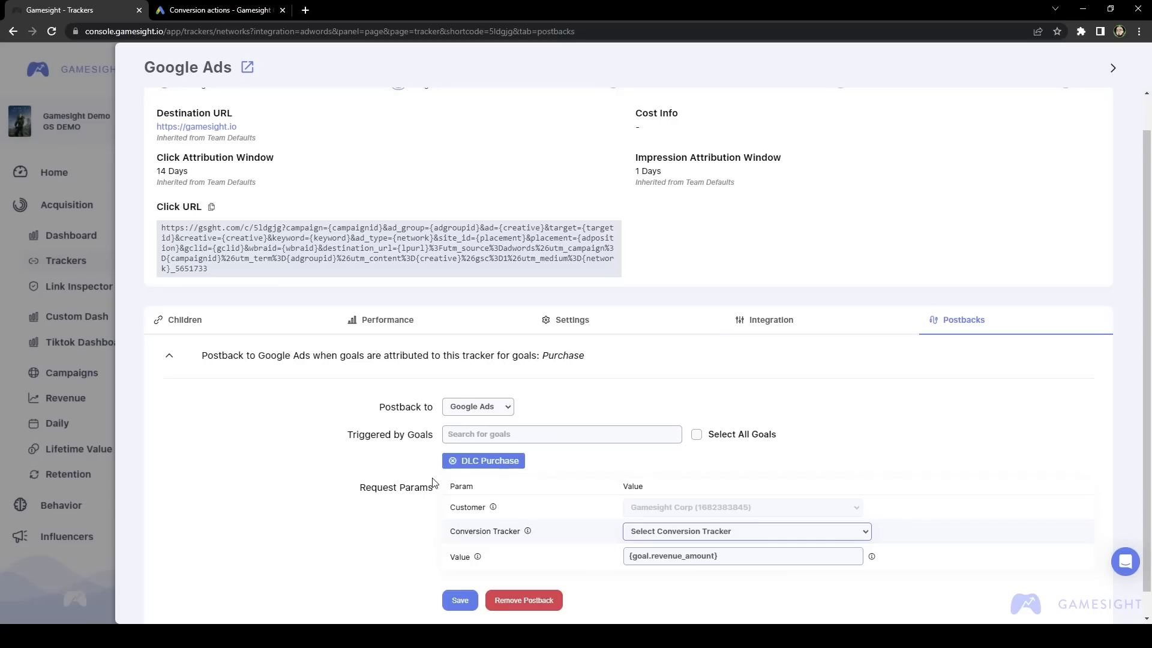
mouse_move(545, 478)
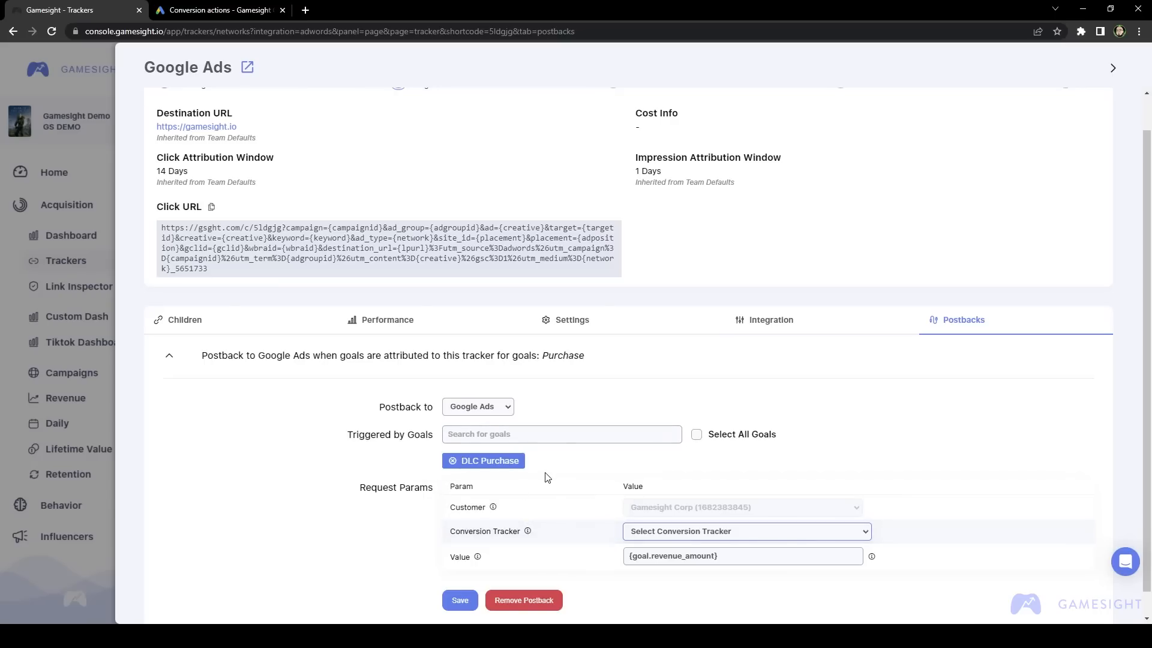